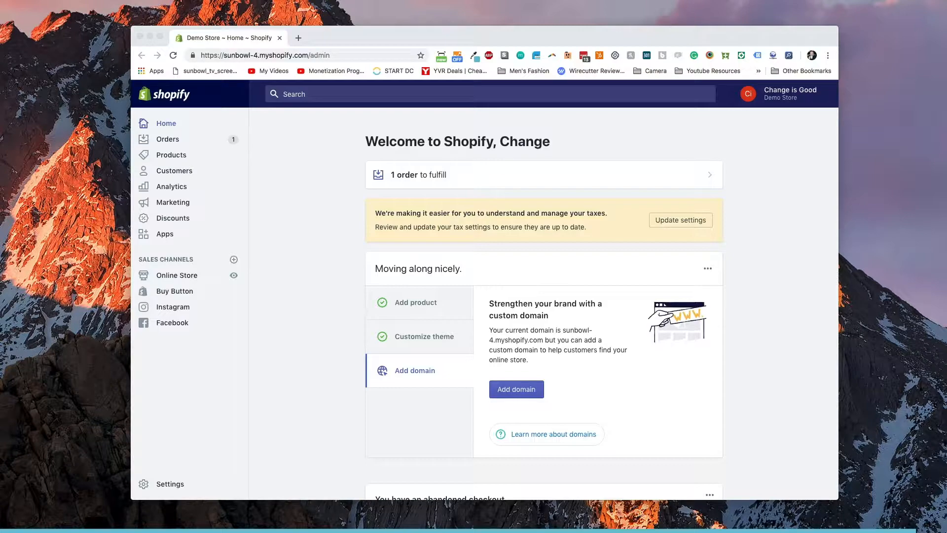
pyautogui.moveTo(244, 344)
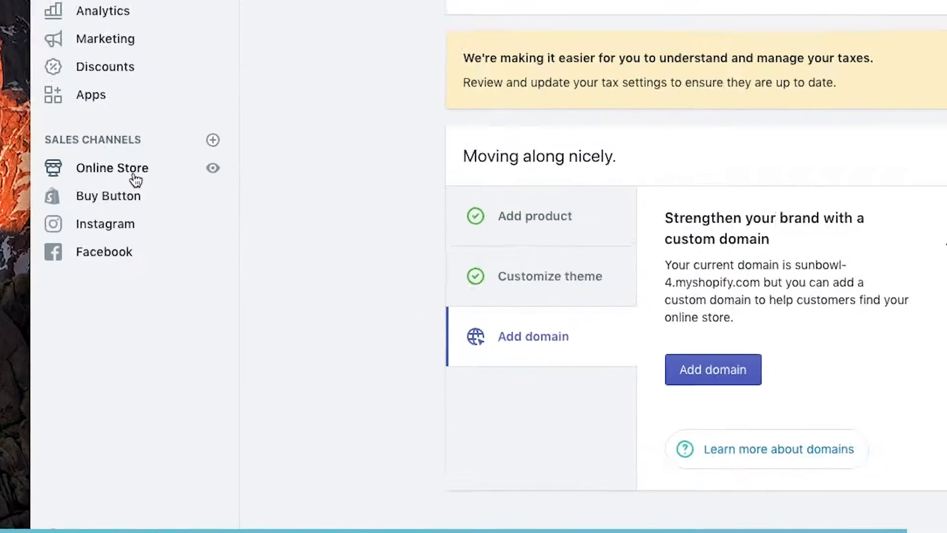
# Navigate from the store home to Online Store, Blog posts, then the Manage blogs list.
pyautogui.click(111, 168)
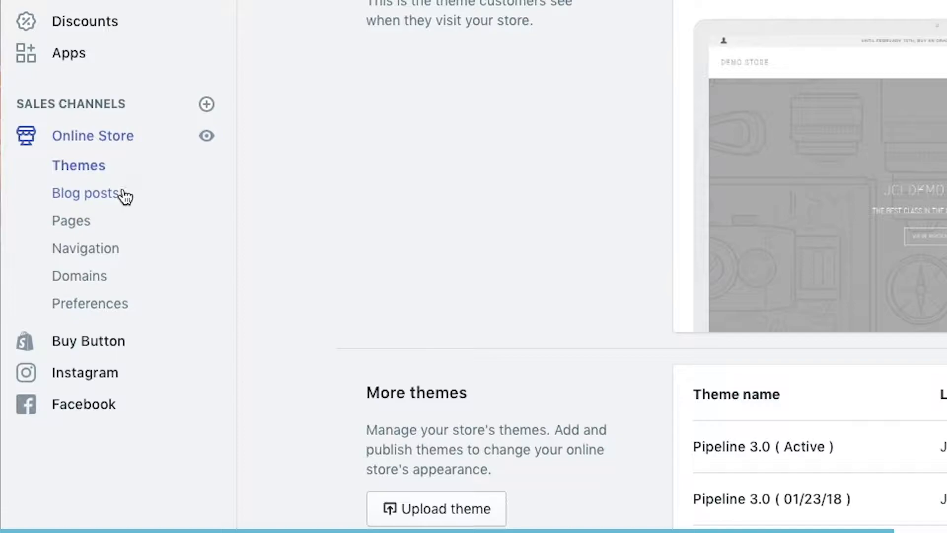
pyautogui.click(86, 193)
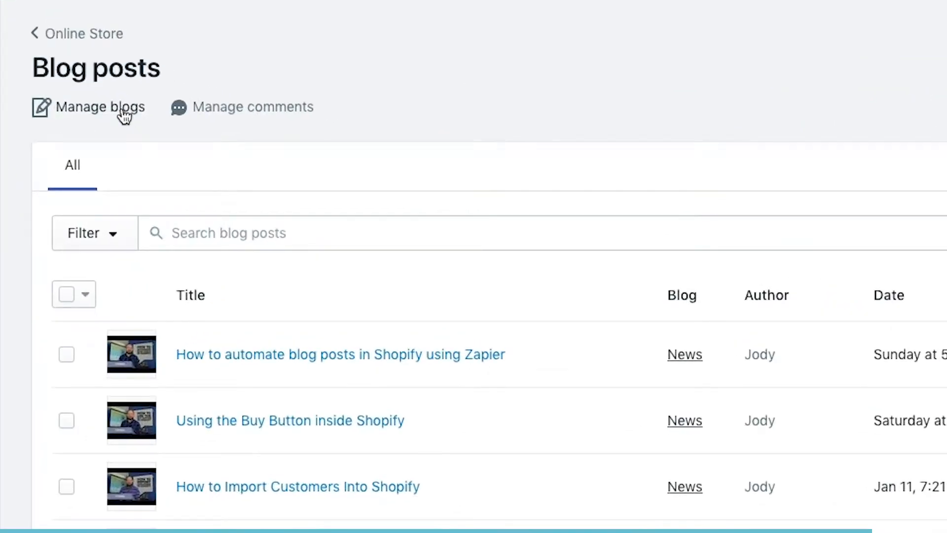
pyautogui.click(103, 106)
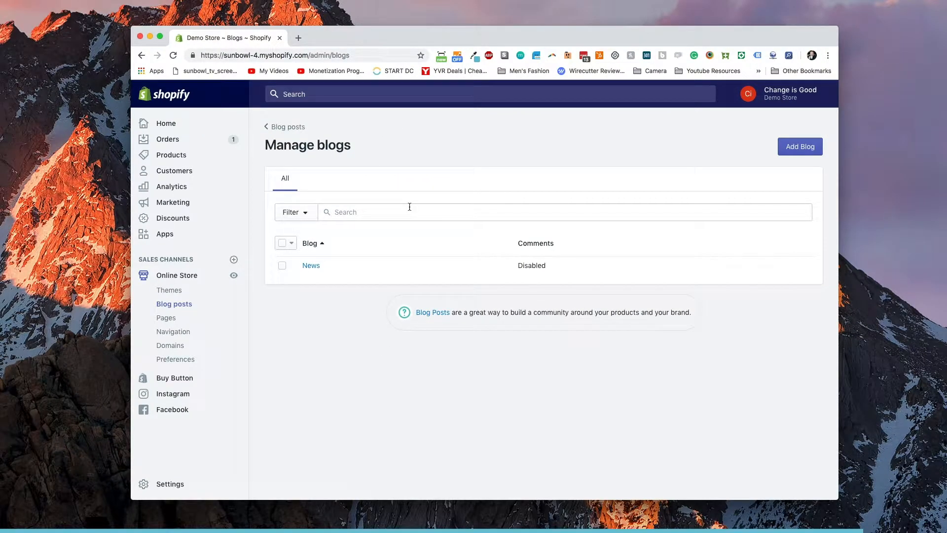
pyautogui.moveTo(431, 210)
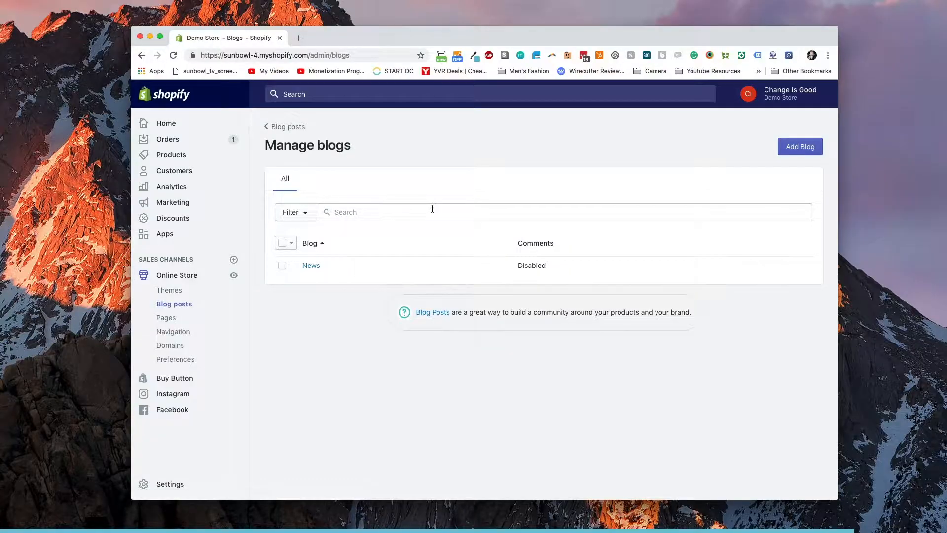
# Start a new blog titled Media with the Feedburner address left as None.
pyautogui.click(800, 146)
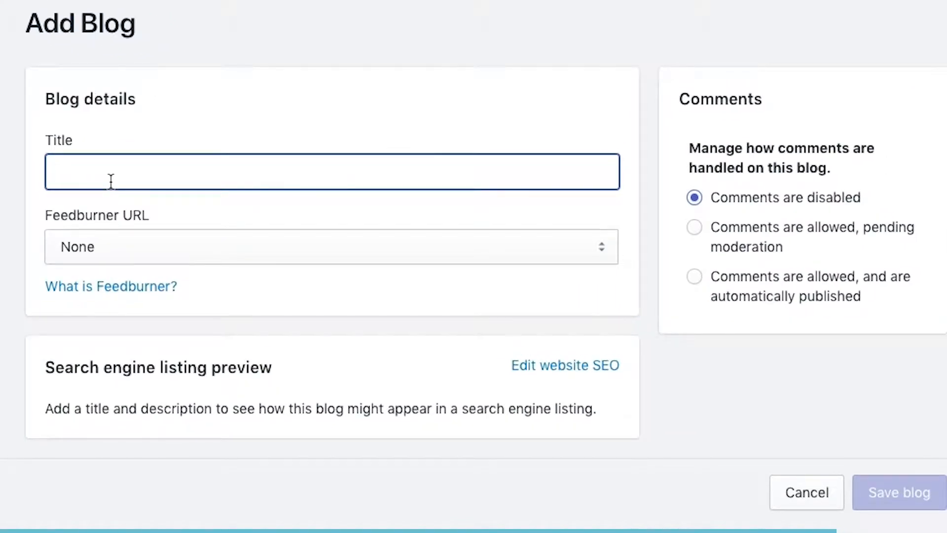
pyautogui.write('Me')
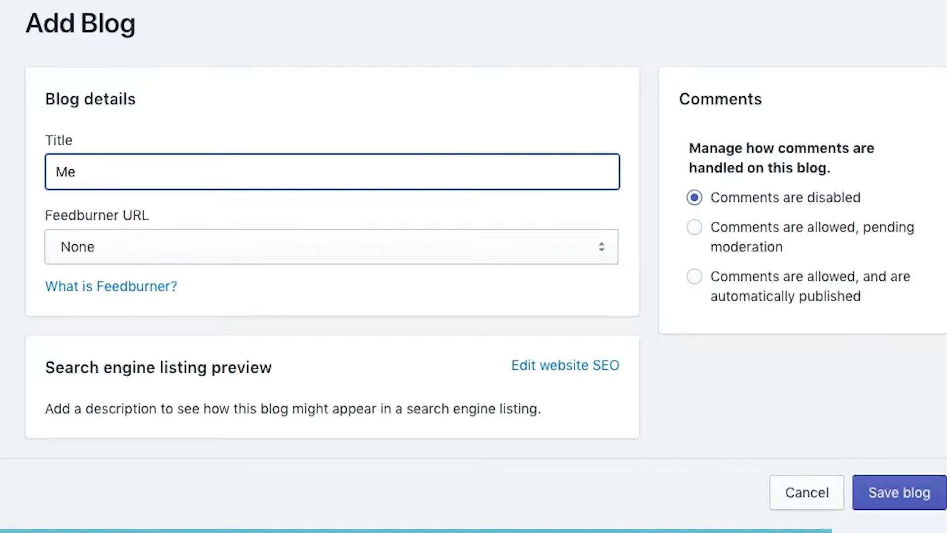
pyautogui.click(332, 246)
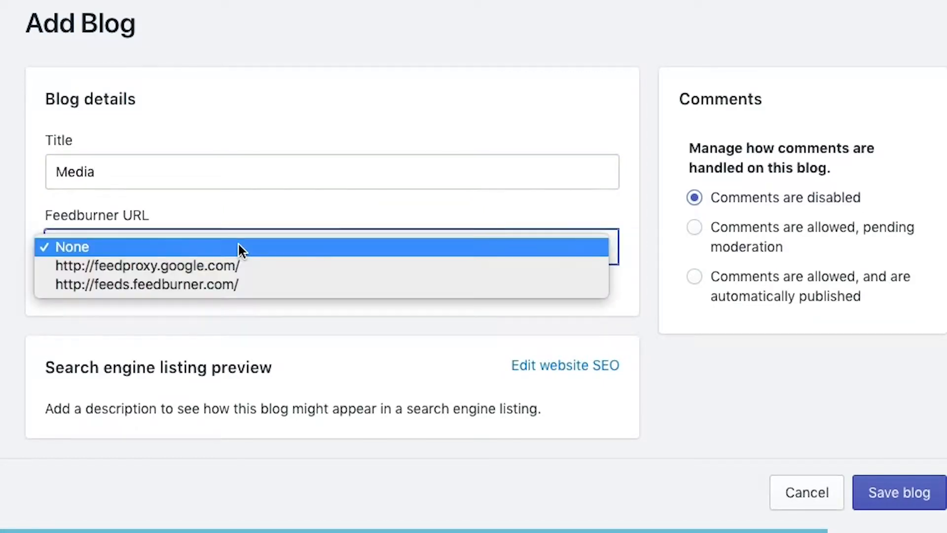
pyautogui.click(72, 247)
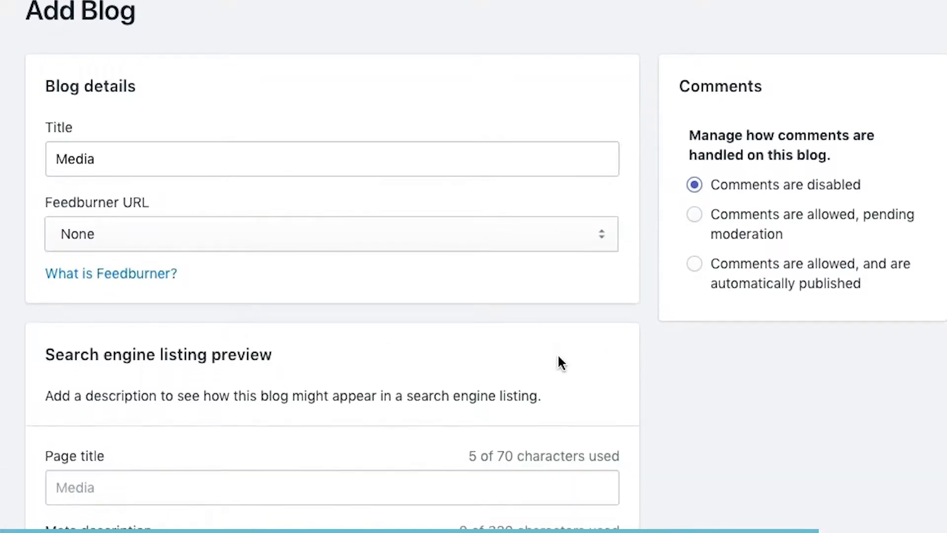
# Enter the meta description 'Media articles that have been posted about sunbowl'.
pyautogui.scroll(-3)
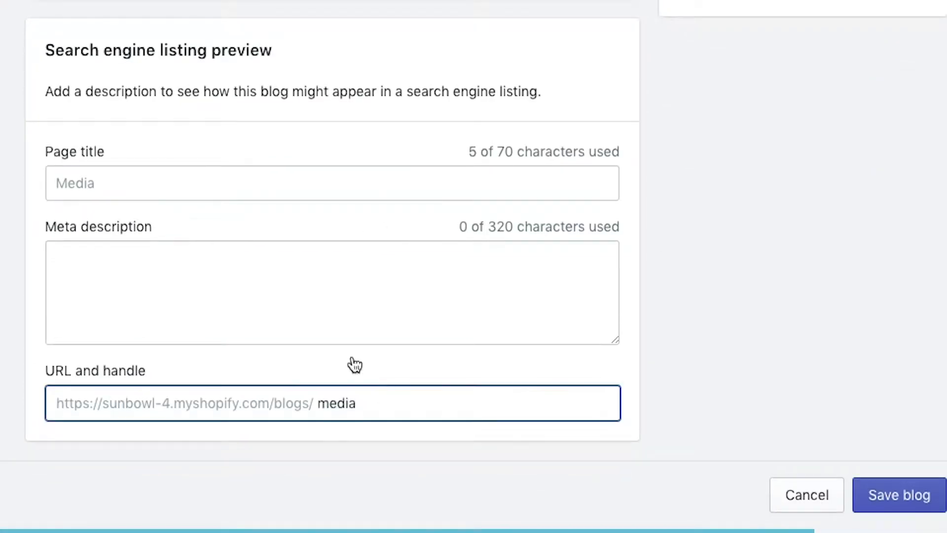
pyautogui.moveTo(365, 396)
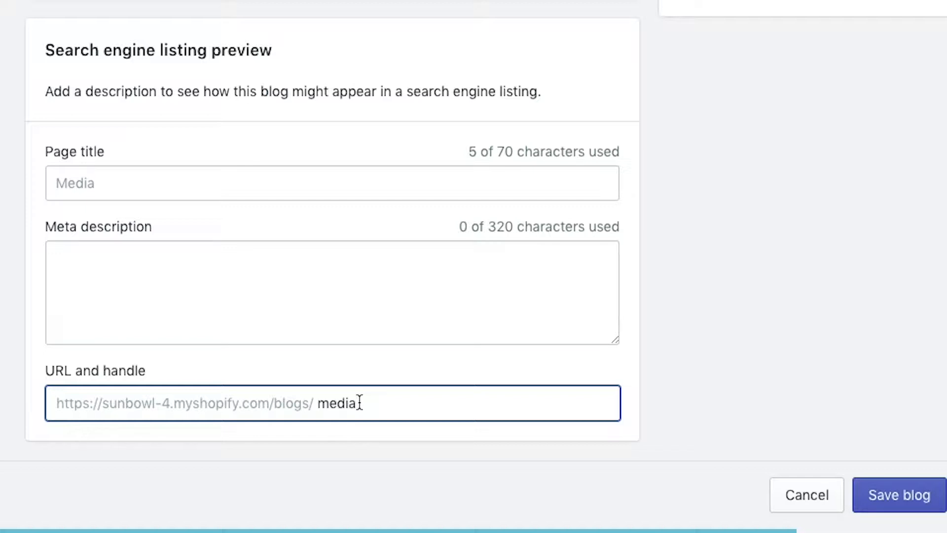
pyautogui.doubleClick(337, 402)
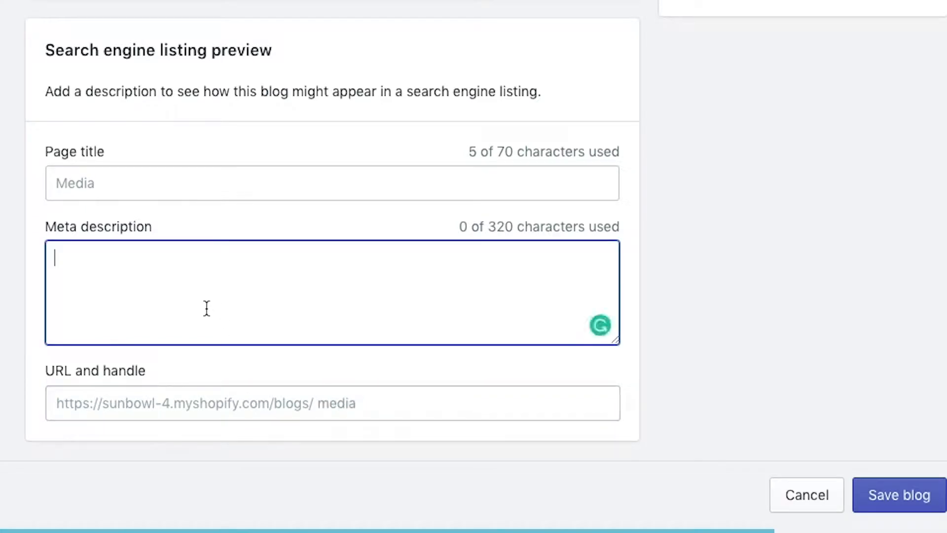
pyautogui.moveTo(117, 310)
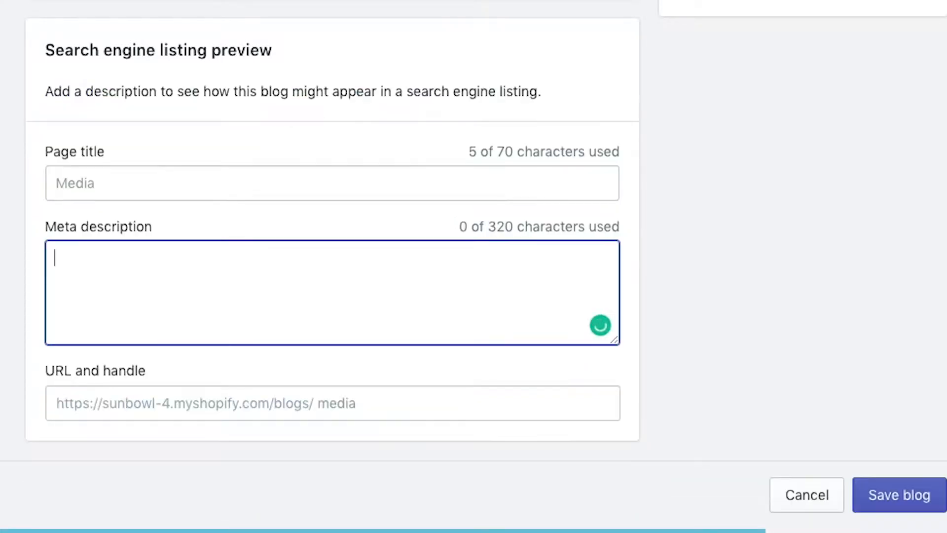
pyautogui.write('Media artic')
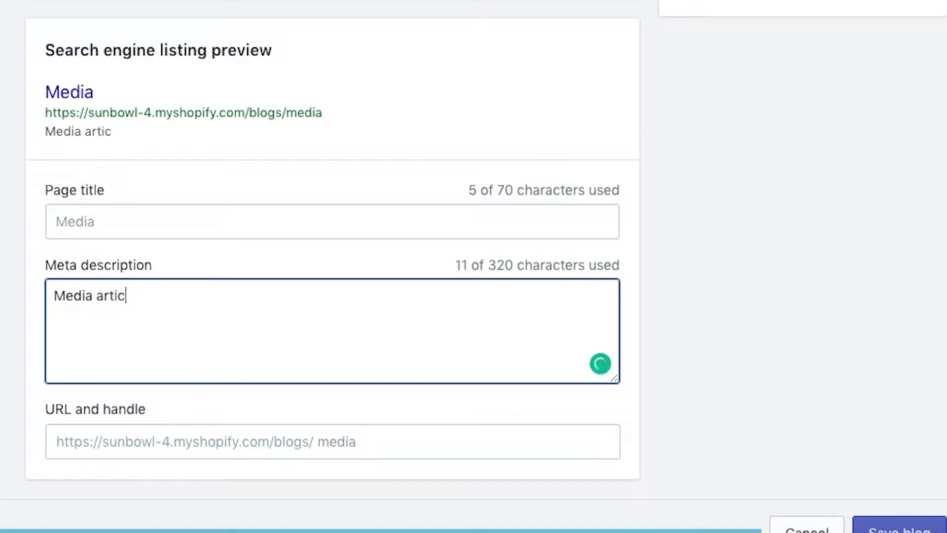
pyautogui.write('les that have b')
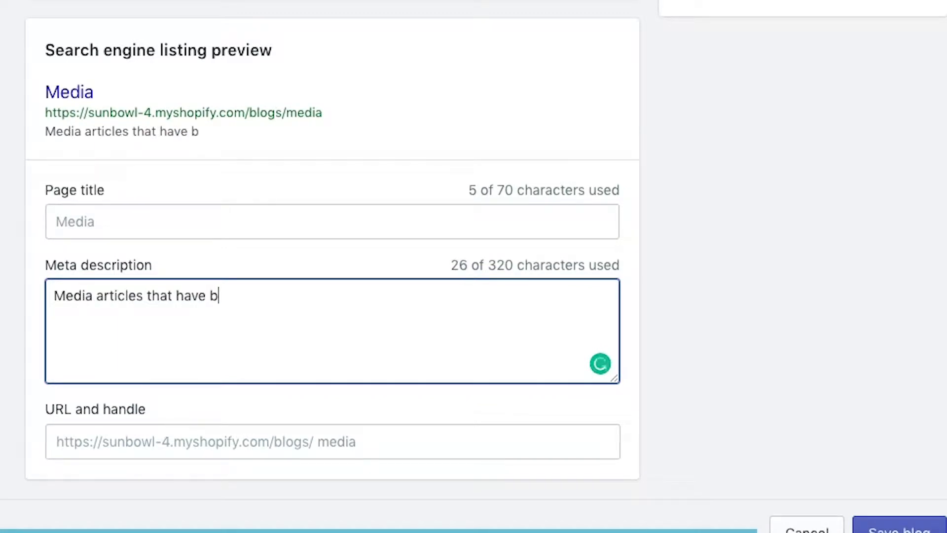
pyautogui.write('ee')
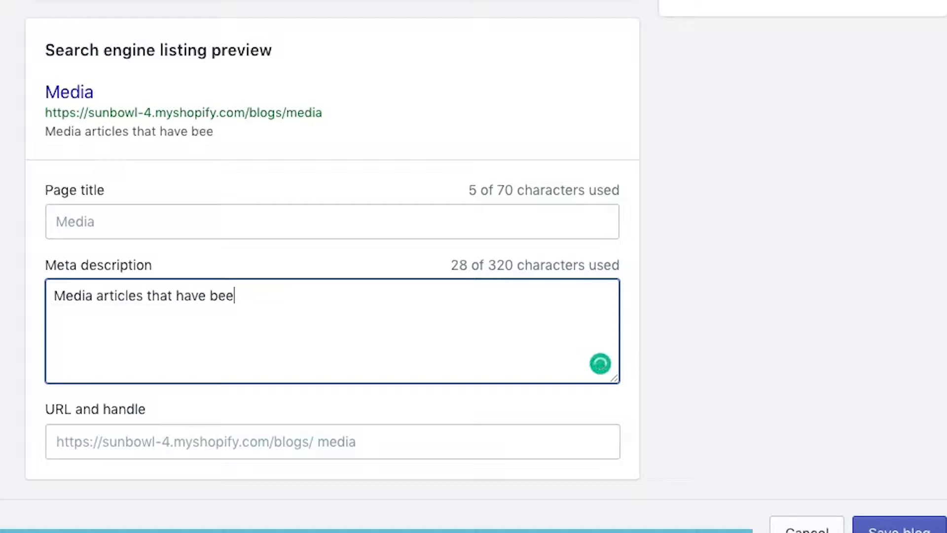
pyautogui.write('n posted about')
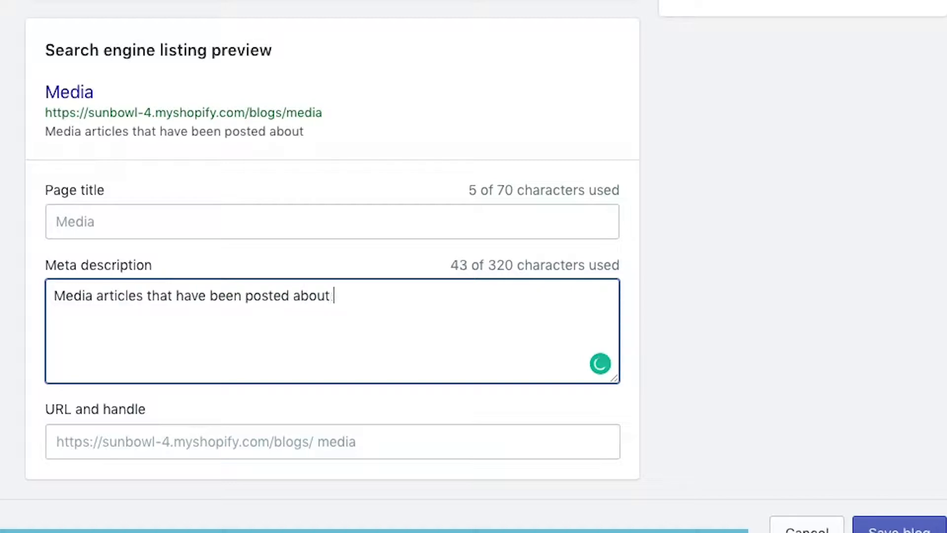
pyautogui.write('sunbowl')
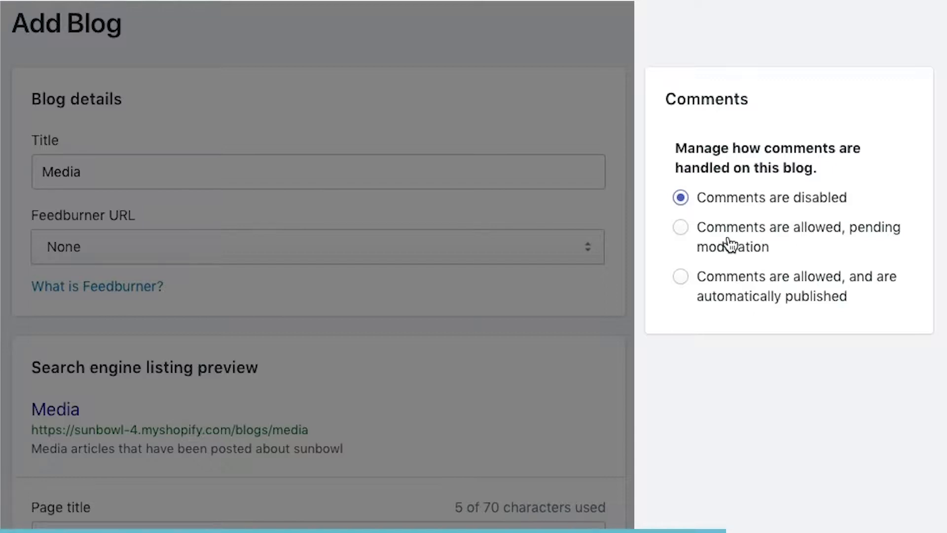
pyautogui.moveTo(752, 319)
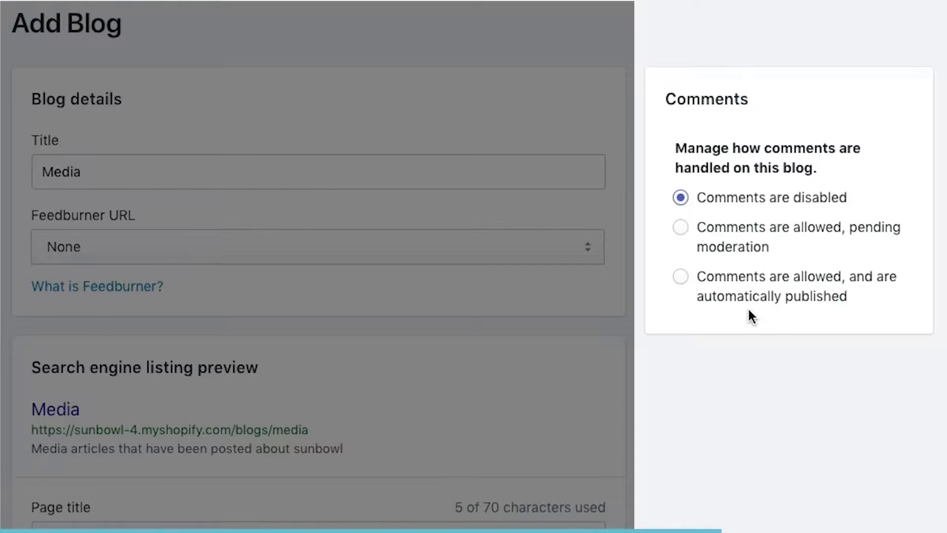
pyautogui.moveTo(775, 260)
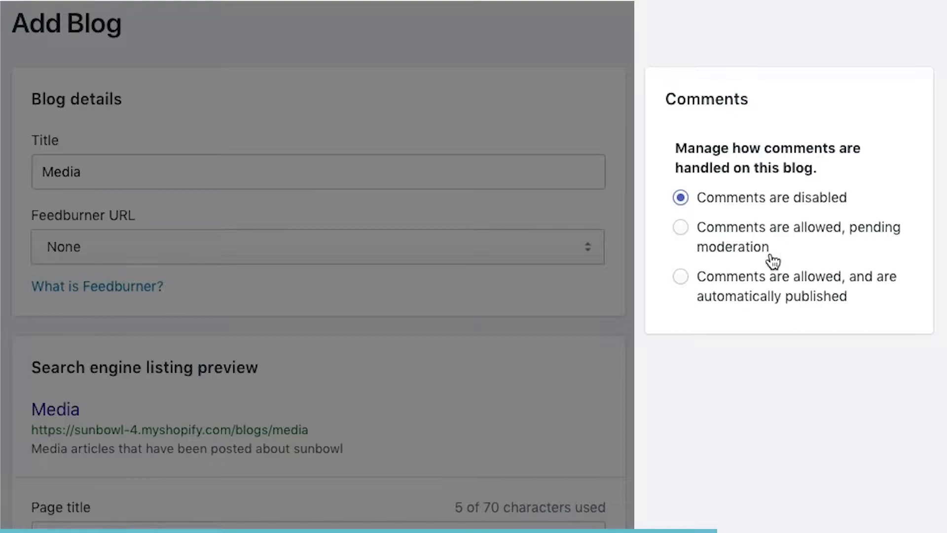
# Choose 'Comments are allowed, pending moderation' and save the Media blog.
pyautogui.click(680, 227)
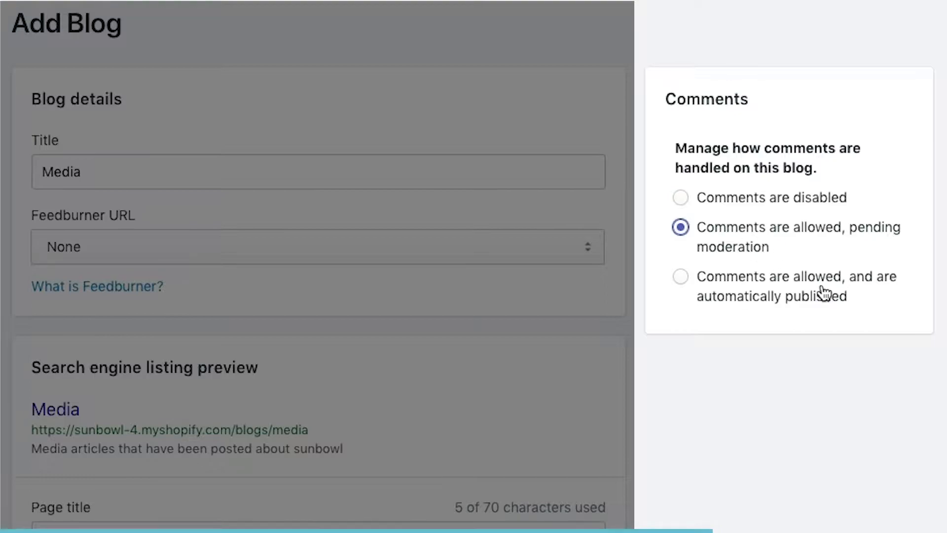
pyautogui.click(680, 277)
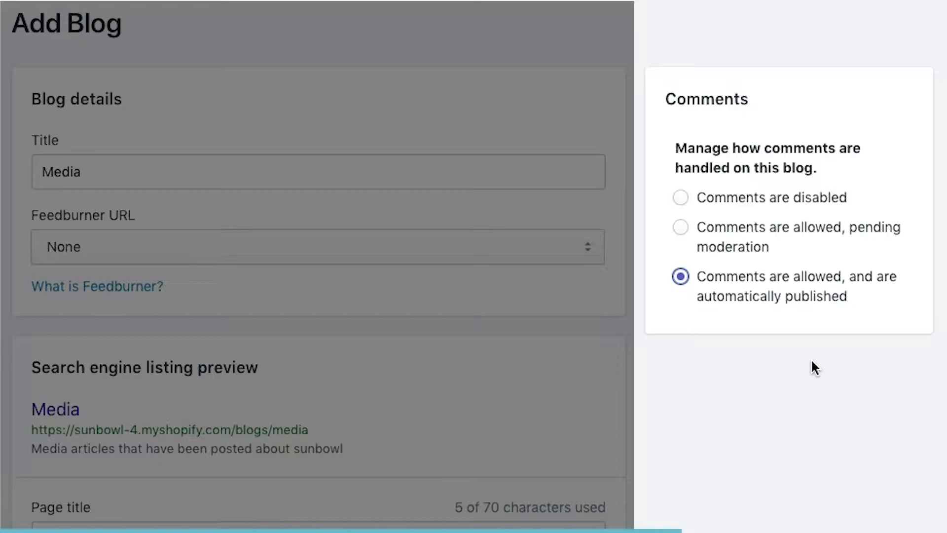
pyautogui.click(680, 227)
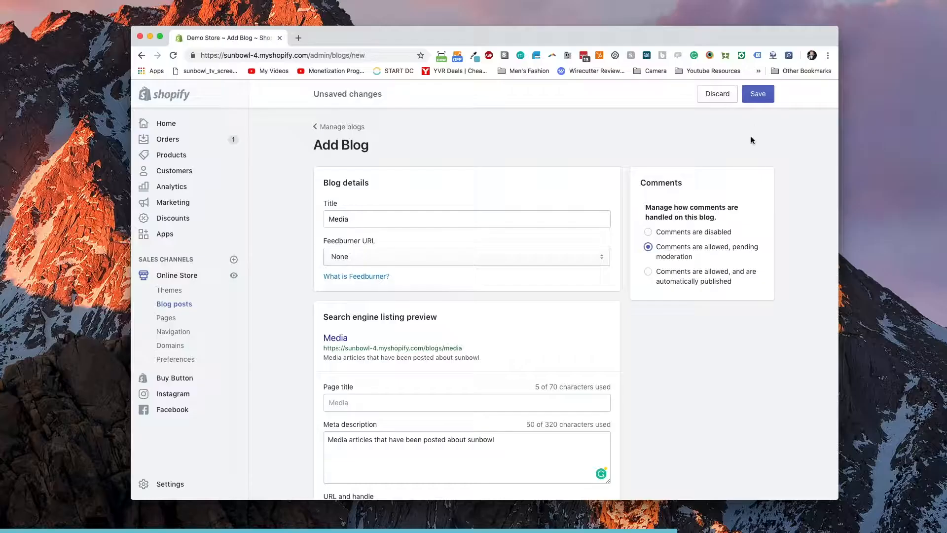
pyautogui.click(758, 94)
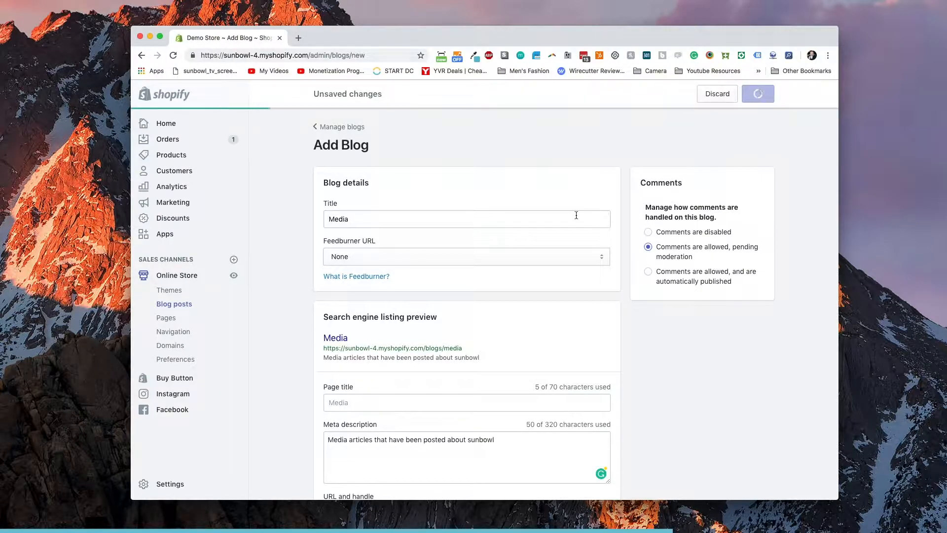
pyautogui.click(758, 94)
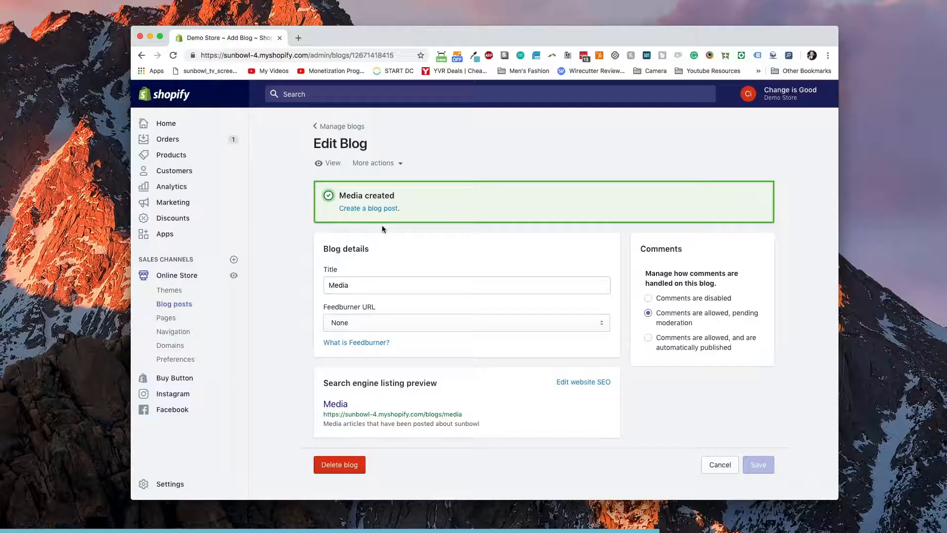
# Start a new Media blog post, expand its Excerpt area, and leave for a fresh browser tab.
pyautogui.click(368, 208)
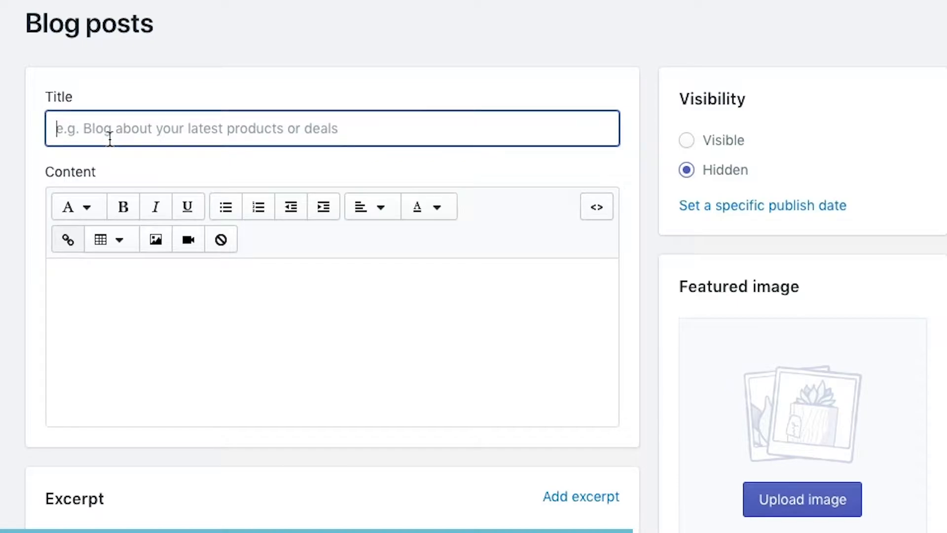
pyautogui.scroll(-3)
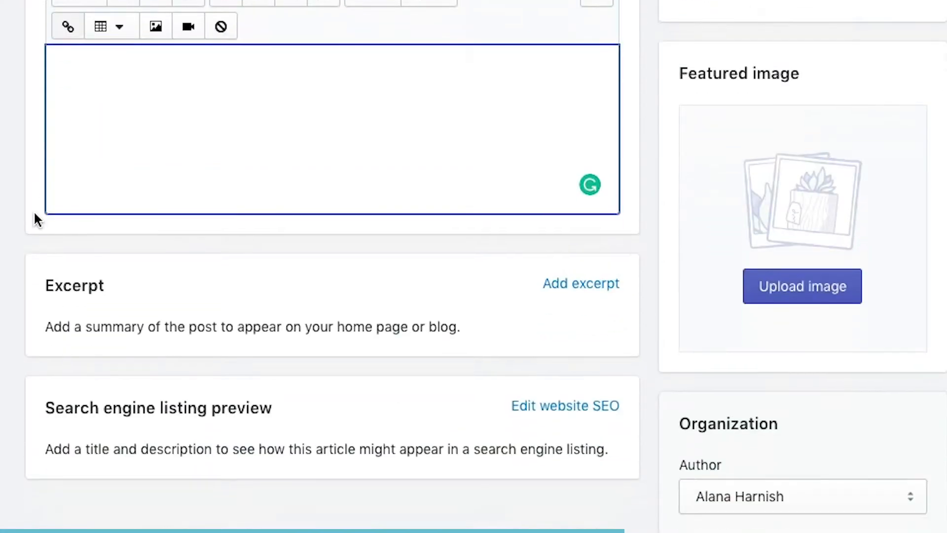
pyautogui.scroll(-3)
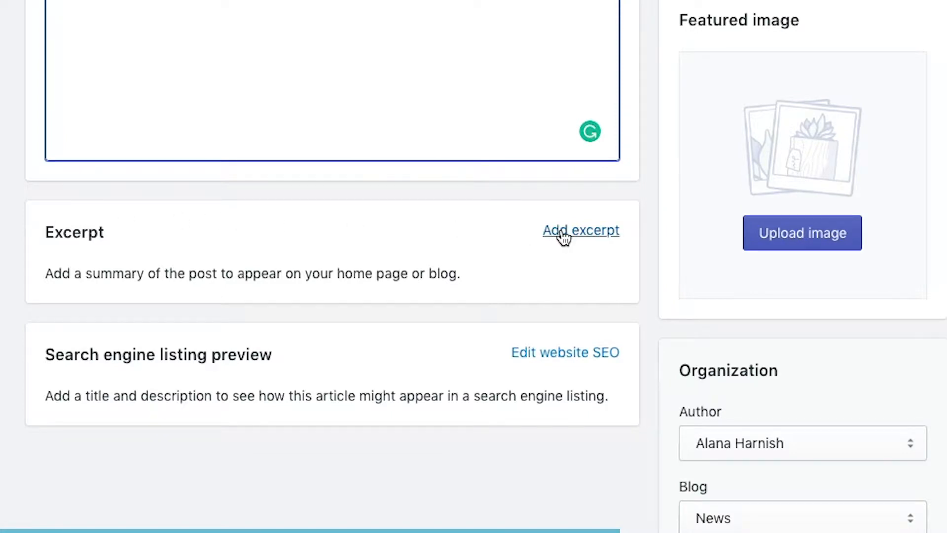
pyautogui.click(580, 230)
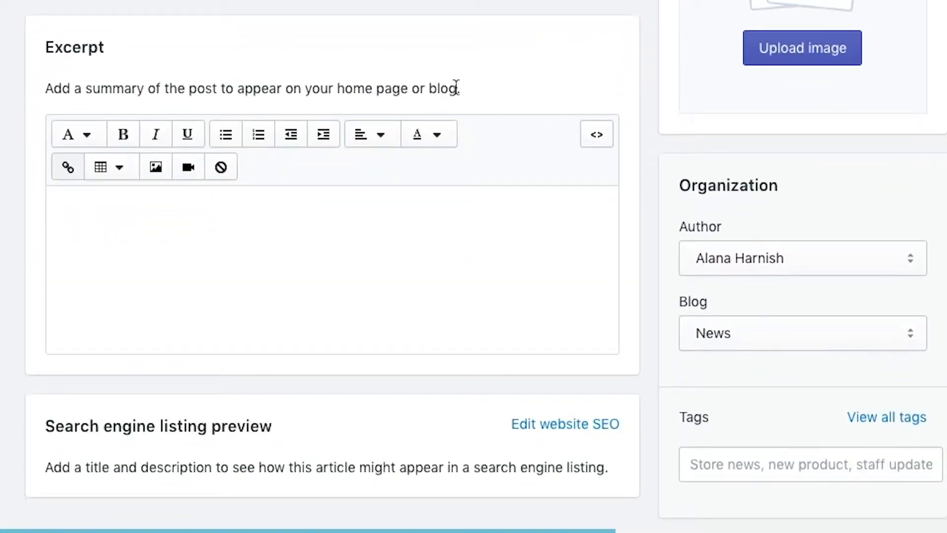
pyautogui.moveTo(467, 109)
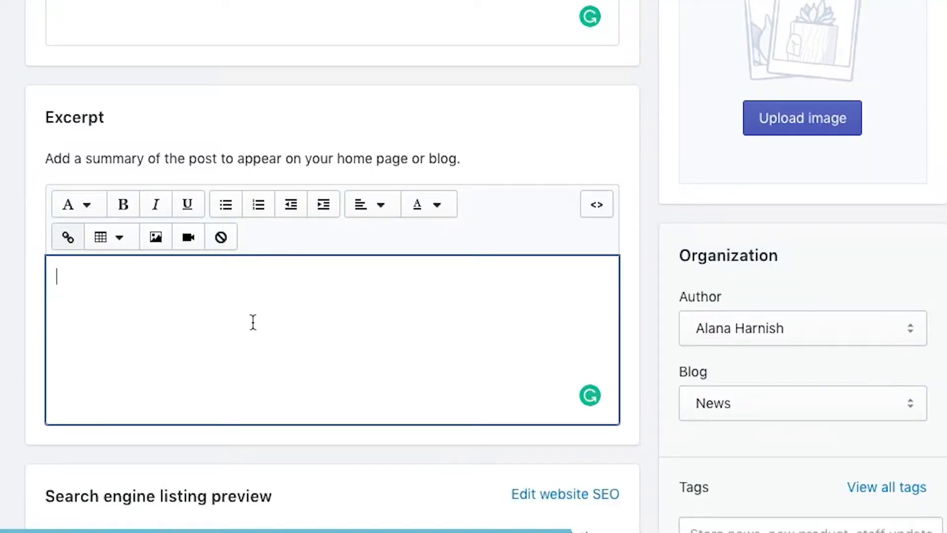
pyautogui.moveTo(253, 322)
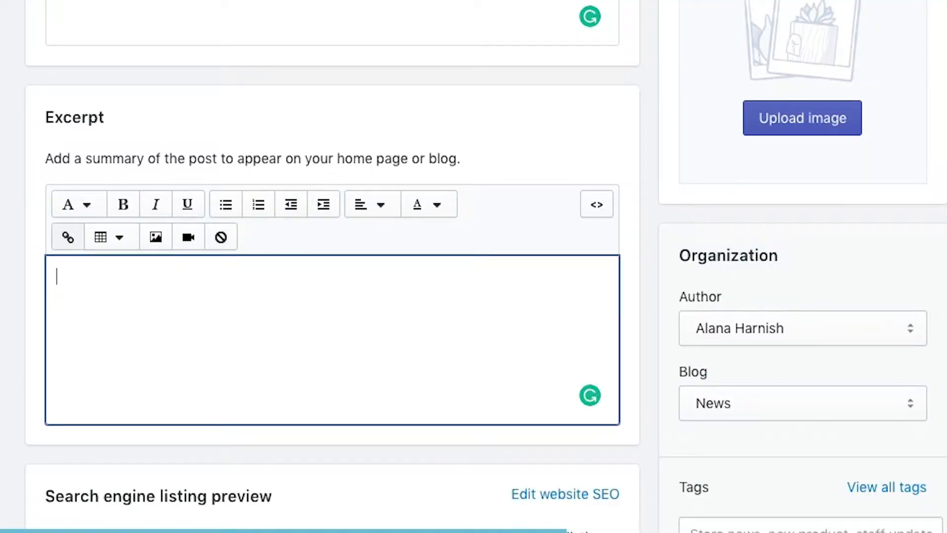
pyautogui.click(416, 37)
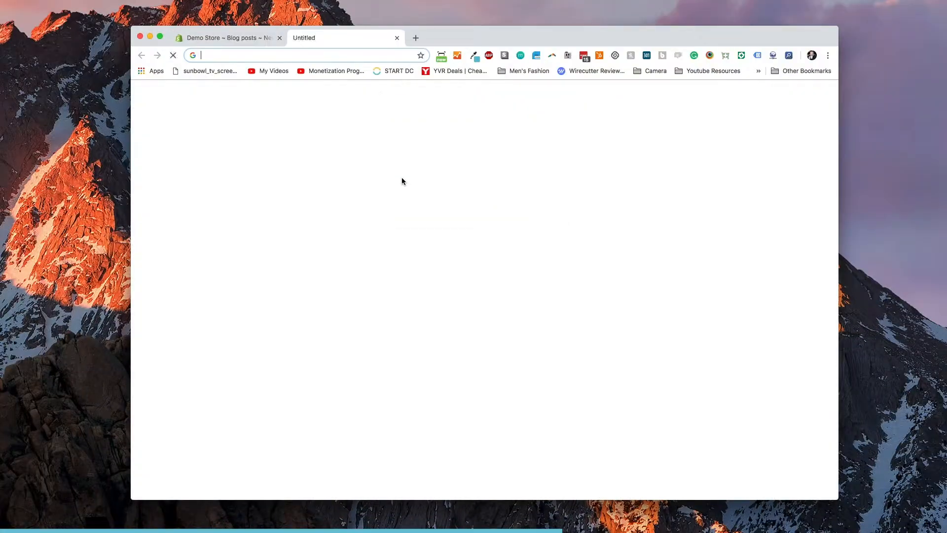
# Generate a Hipster Ipsum filler paragraph and bring it back to the post's Content body.
pyautogui.write('hubspot.com')
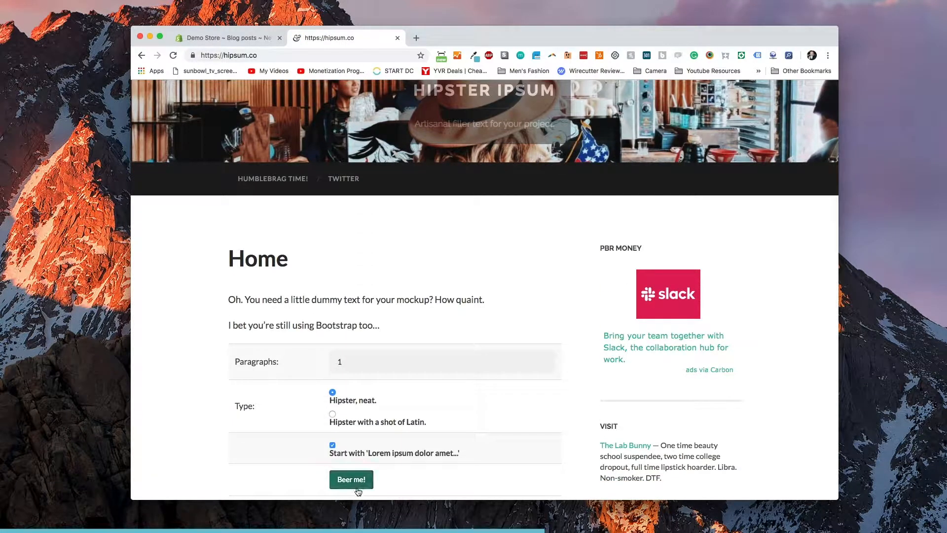
pyautogui.click(351, 479)
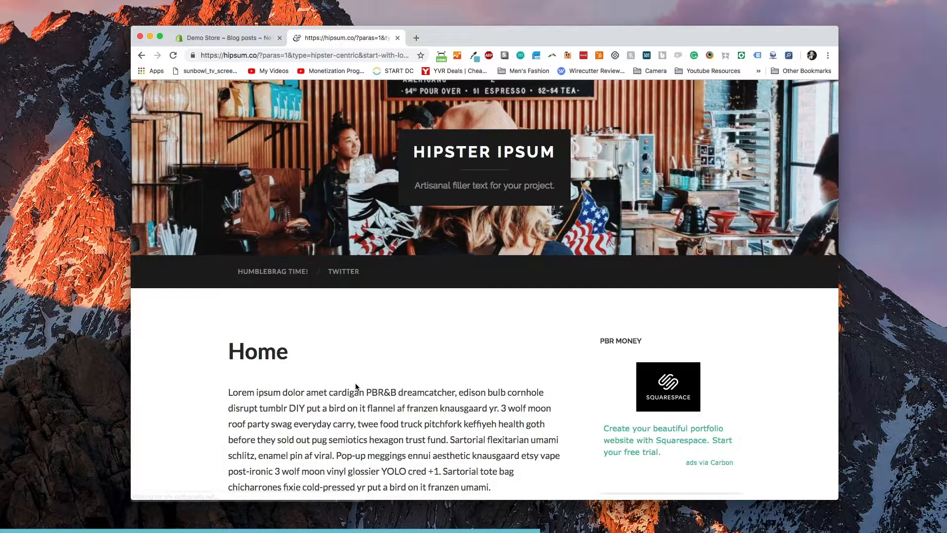
pyautogui.scroll(-3)
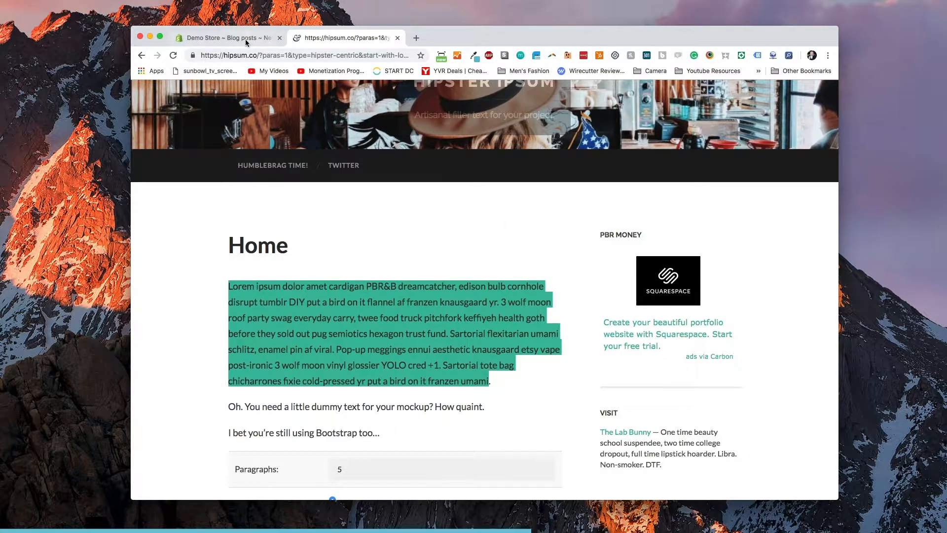
pyautogui.click(226, 37)
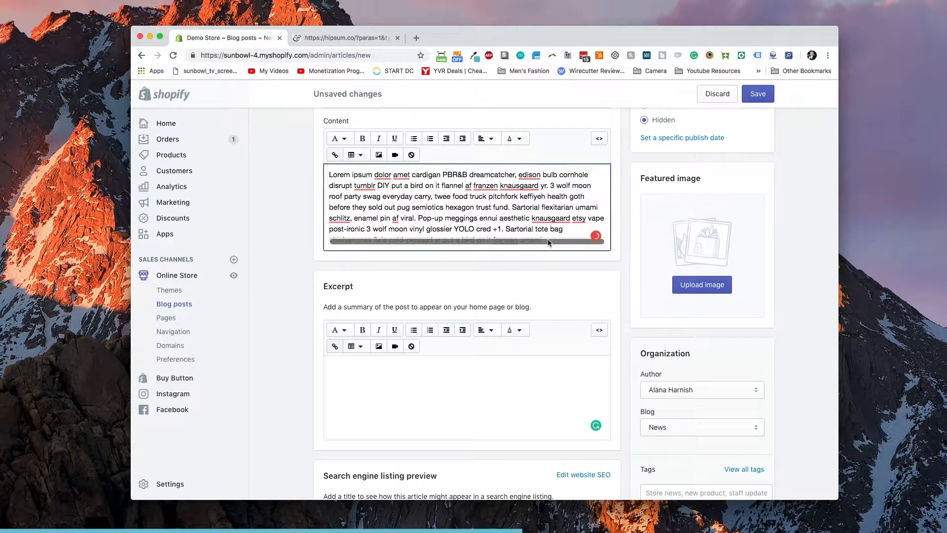
# Title the post 'Sample Blog' and save it as a new hidden post.
pyautogui.scroll(3)
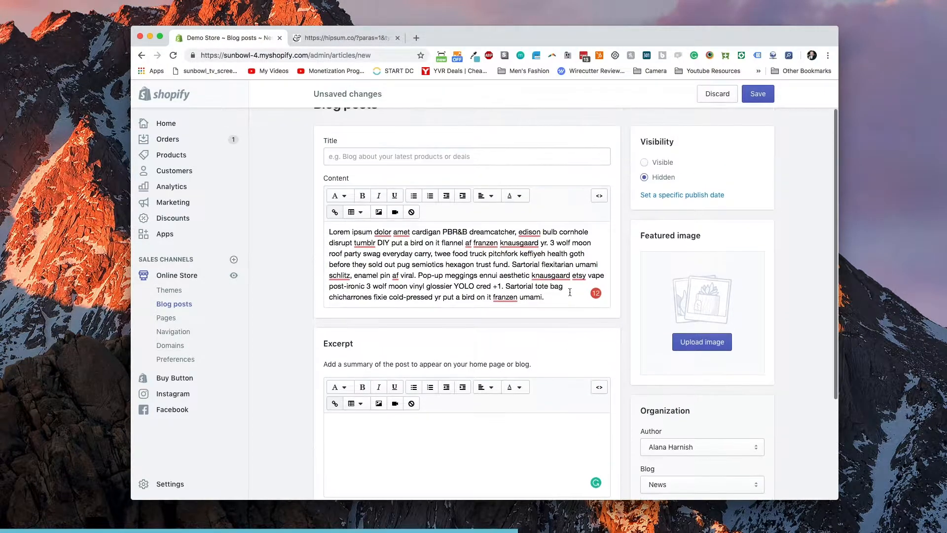
pyautogui.write('Samp')
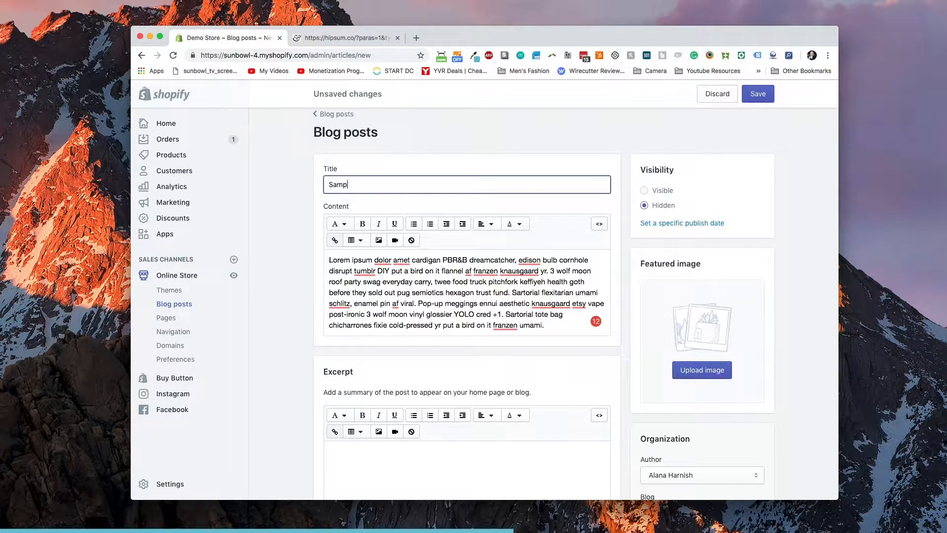
pyautogui.write('le Blog')
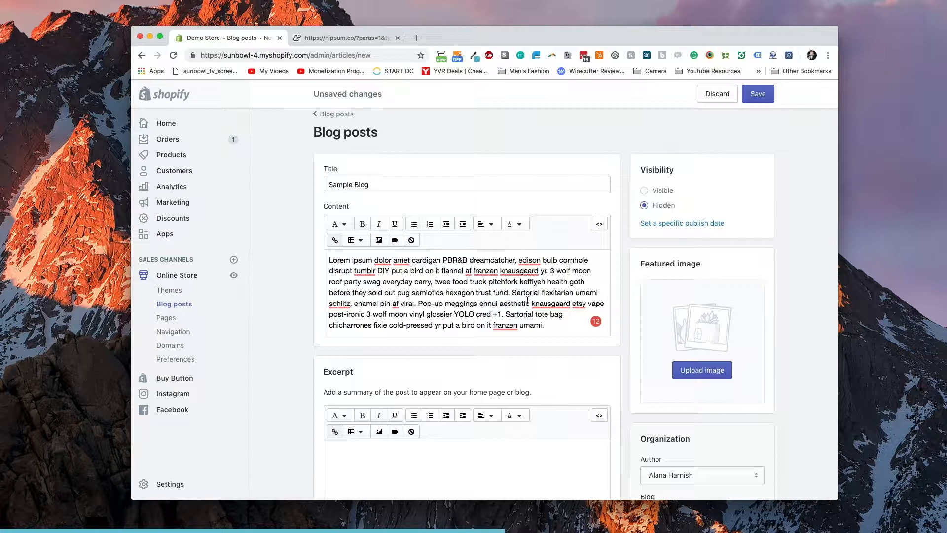
pyautogui.scroll(-3)
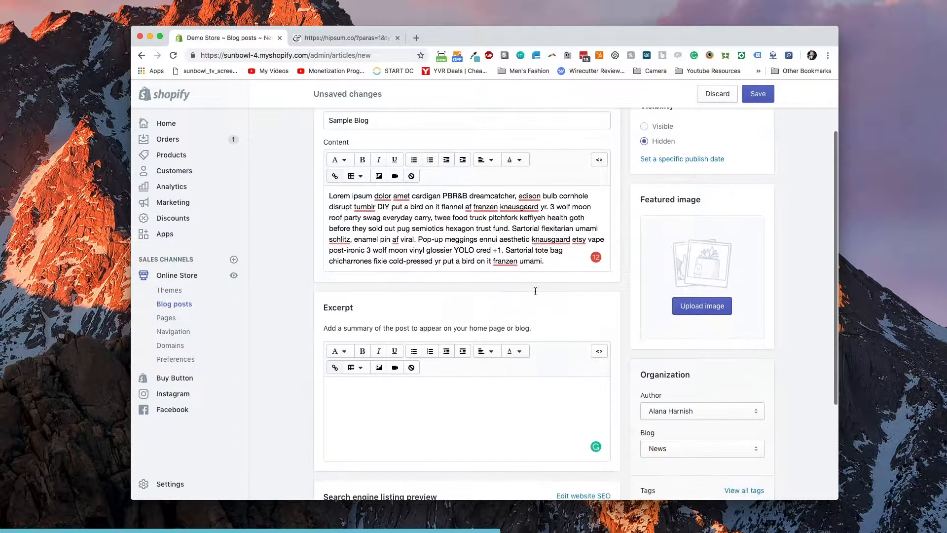
pyautogui.scroll(-3)
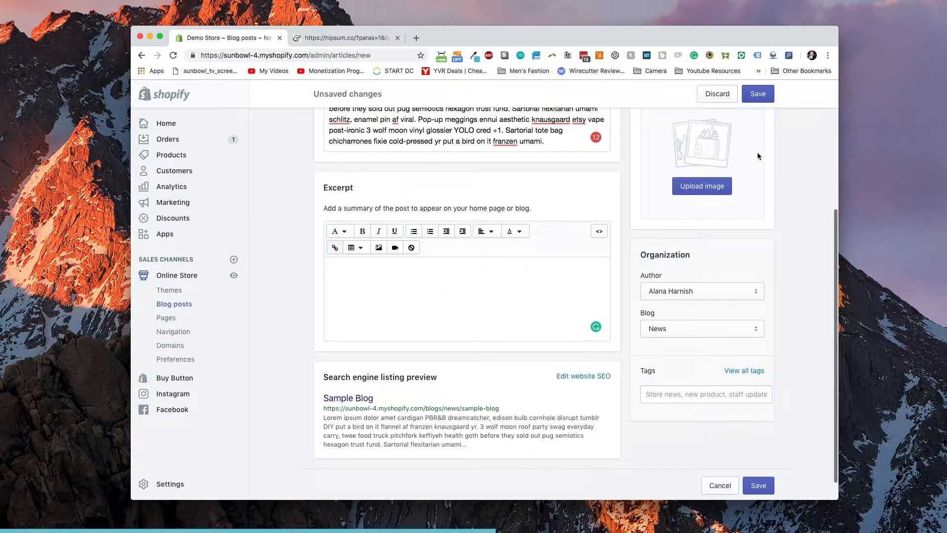
pyautogui.click(758, 94)
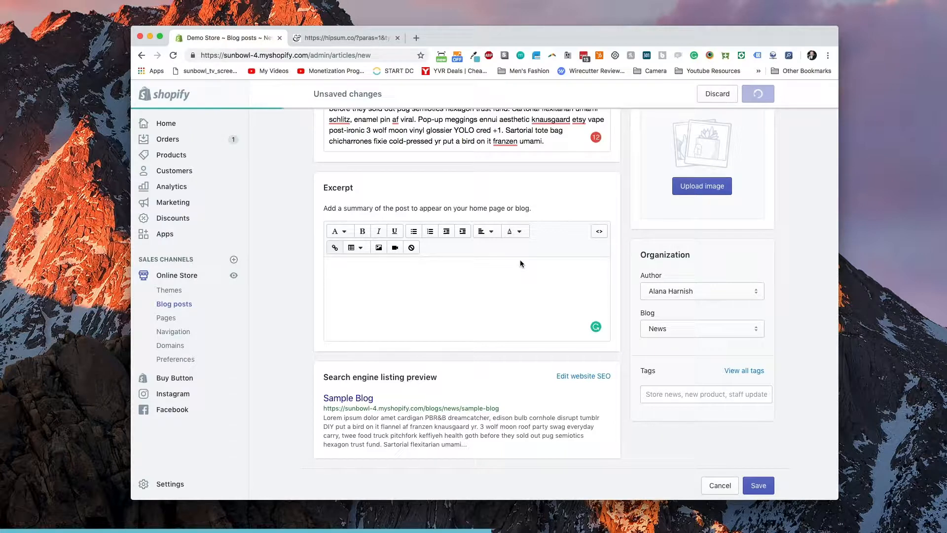
pyautogui.click(758, 486)
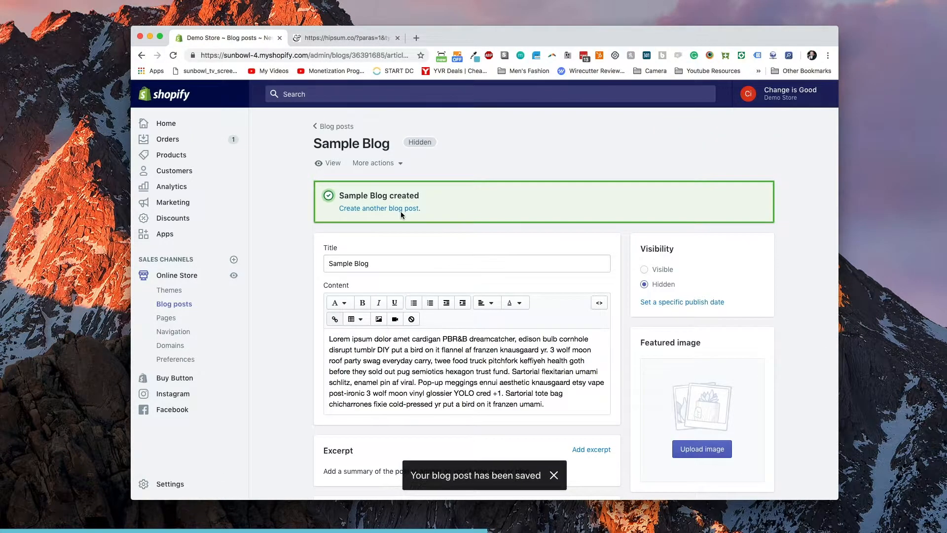
# View the Sample Blog post on the Demo Store storefront.
pyautogui.click(333, 163)
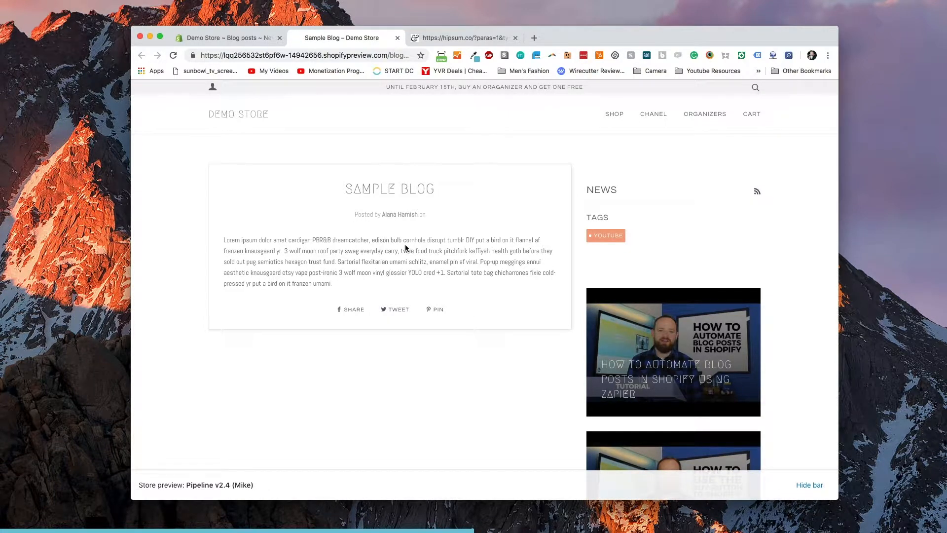
pyautogui.moveTo(373, 221)
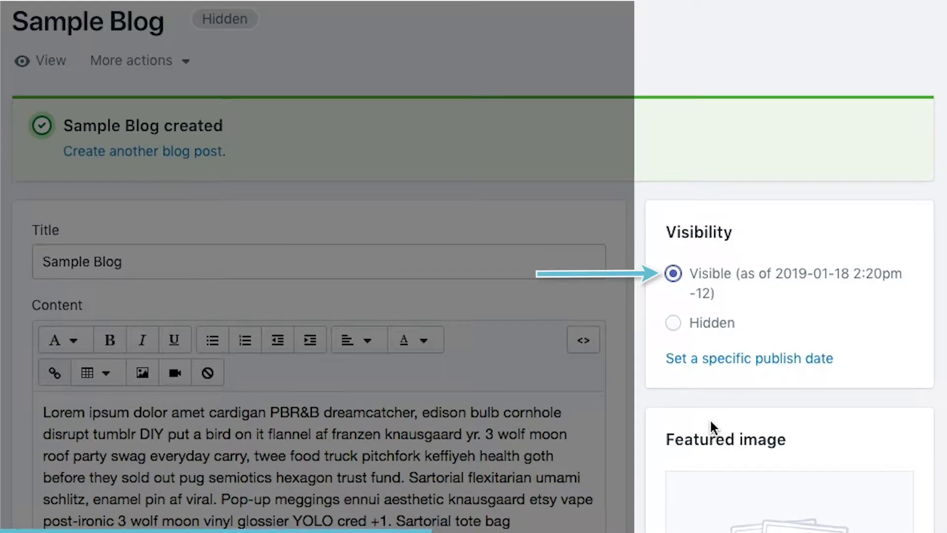
pyautogui.moveTo(884, 34)
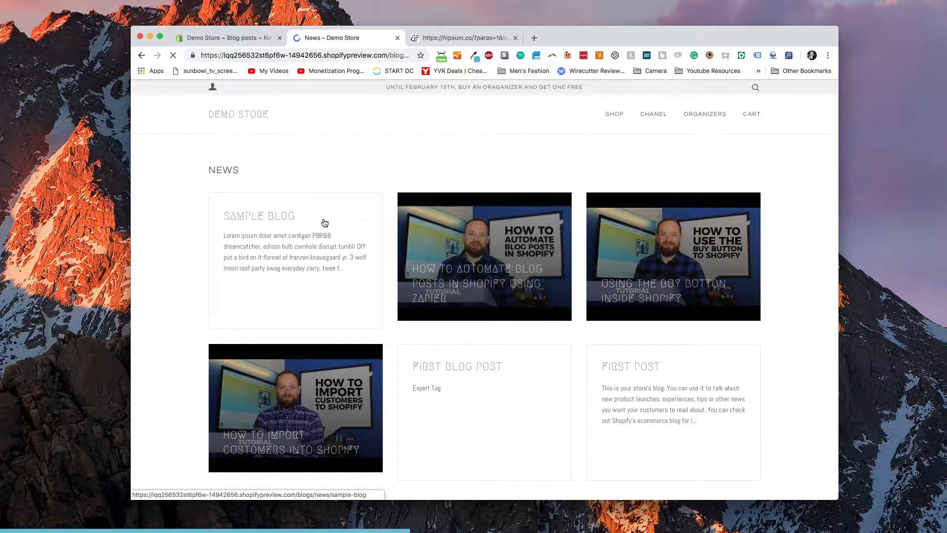
# Return from the storefront News listing to the post in the admin.
pyautogui.click(227, 38)
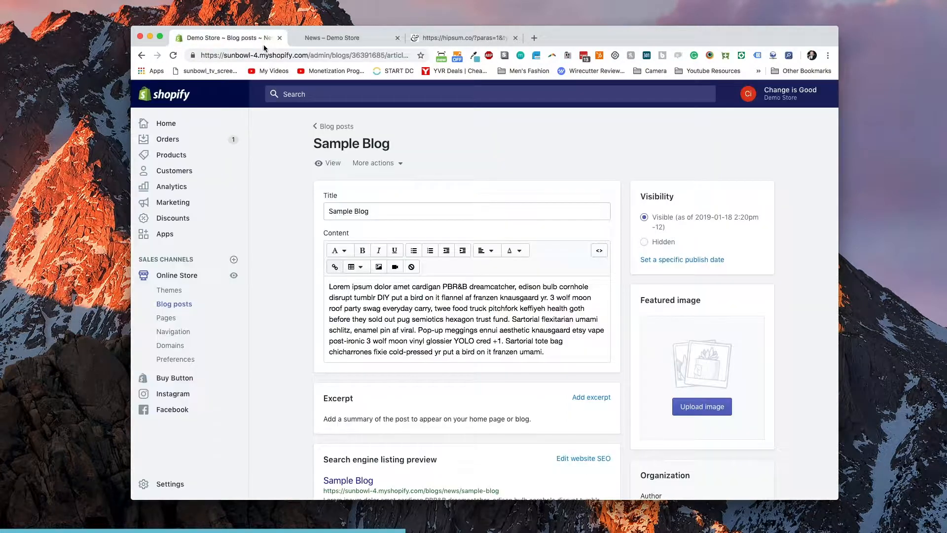
pyautogui.click(590, 397)
pyautogui.write('B')
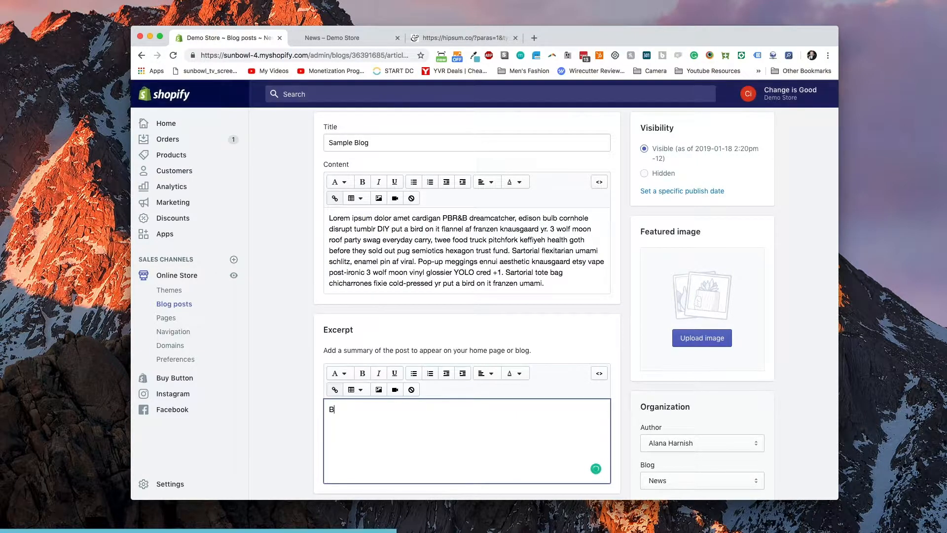
pyautogui.write('eer Me')
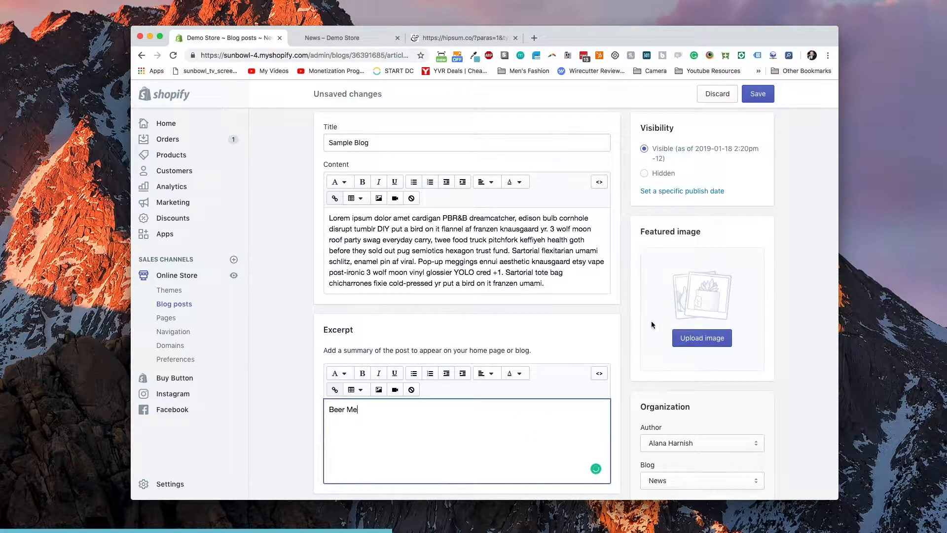
pyautogui.scroll(-3)
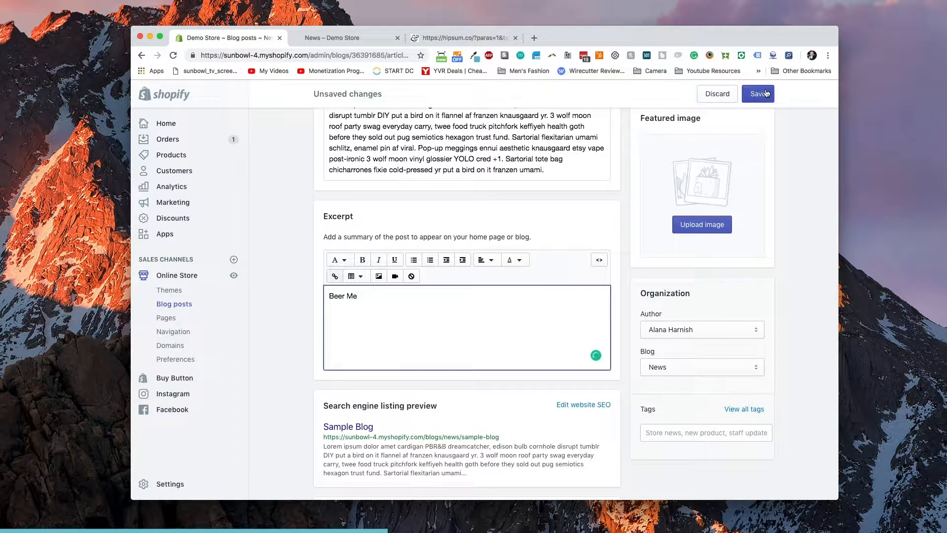
pyautogui.click(758, 94)
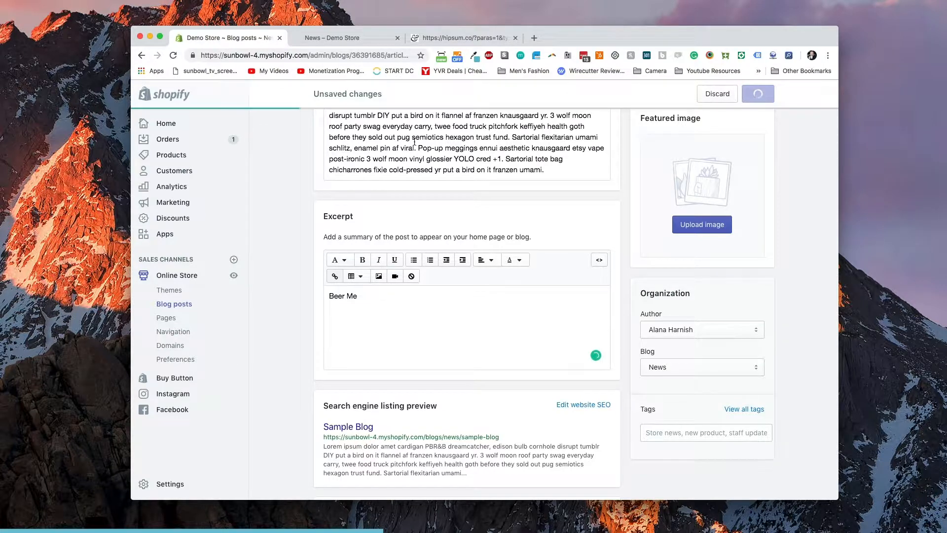
pyautogui.click(332, 37)
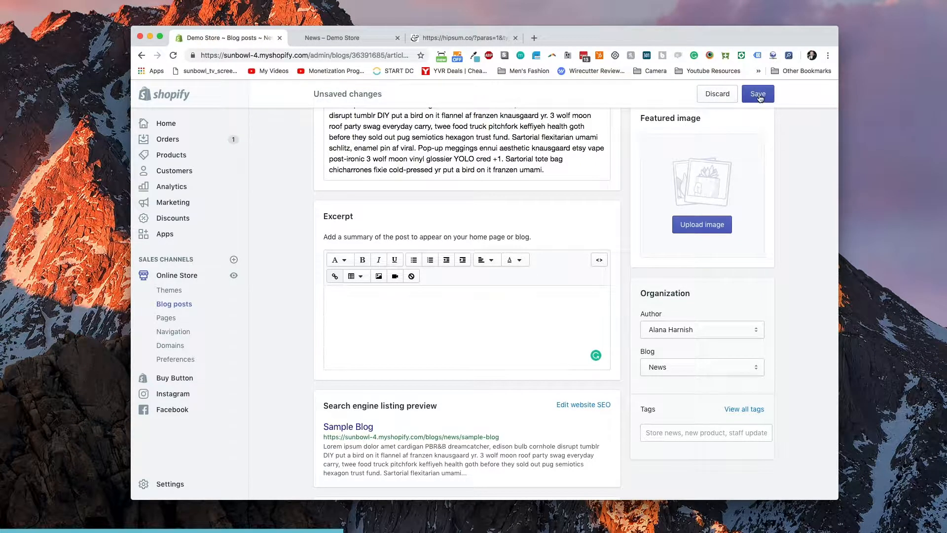
pyautogui.click(757, 94)
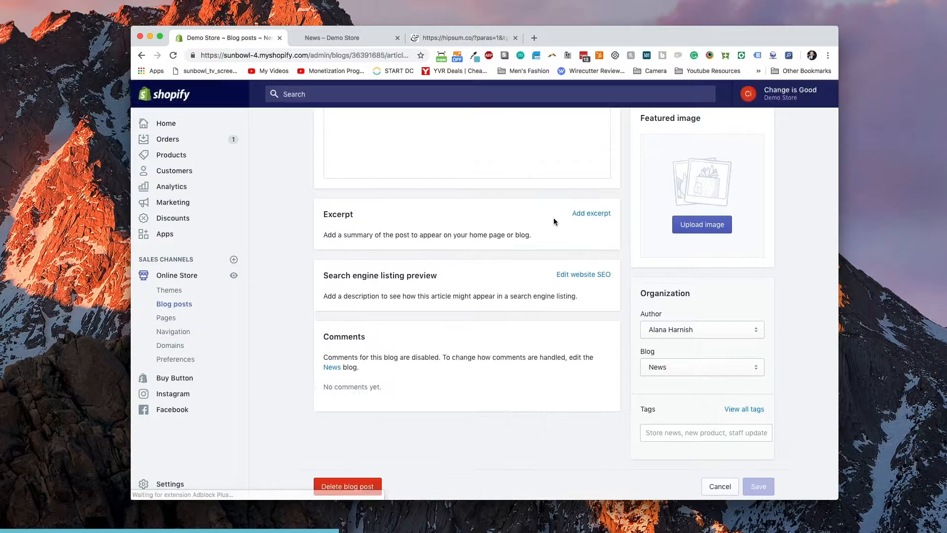
pyautogui.click(758, 487)
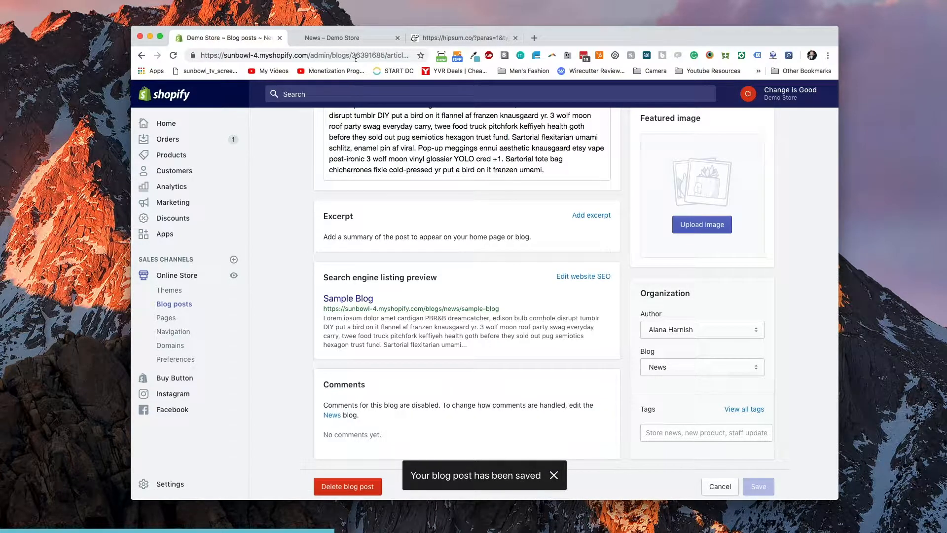
pyautogui.click(331, 37)
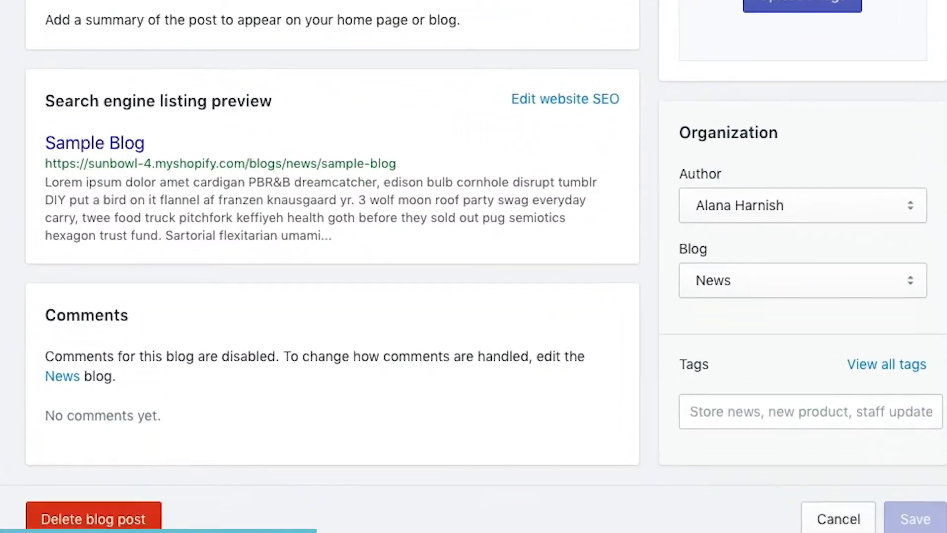
pyautogui.scroll(-3)
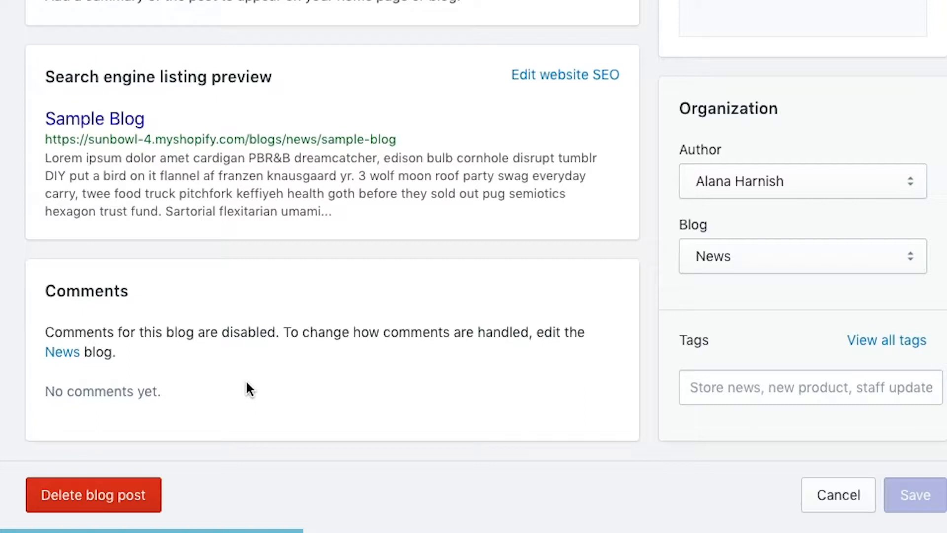
pyautogui.moveTo(304, 398)
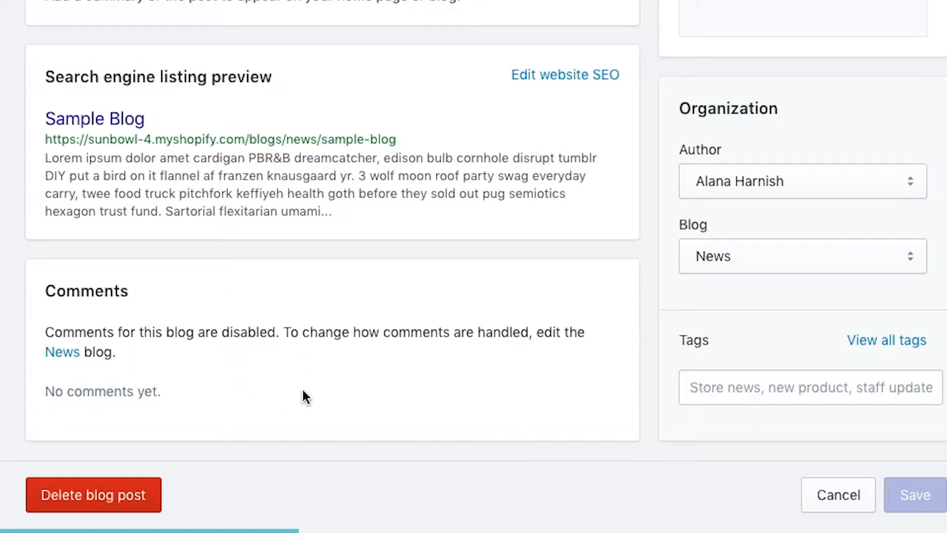
pyautogui.moveTo(321, 321)
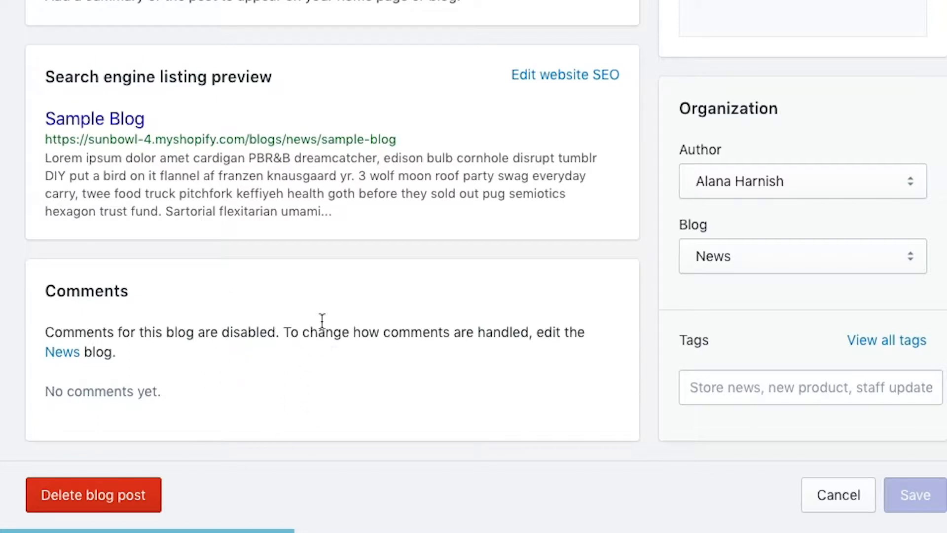
pyautogui.moveTo(355, 338)
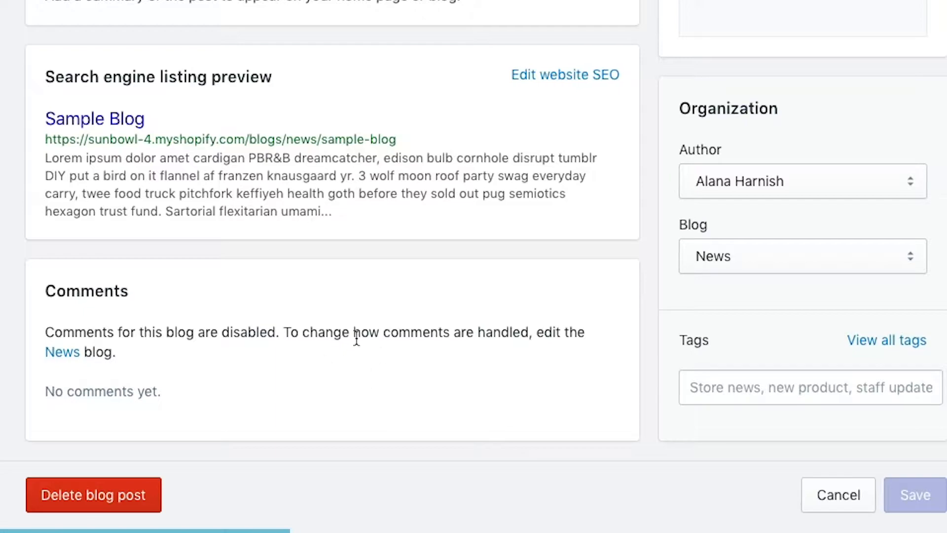
pyautogui.scroll(3)
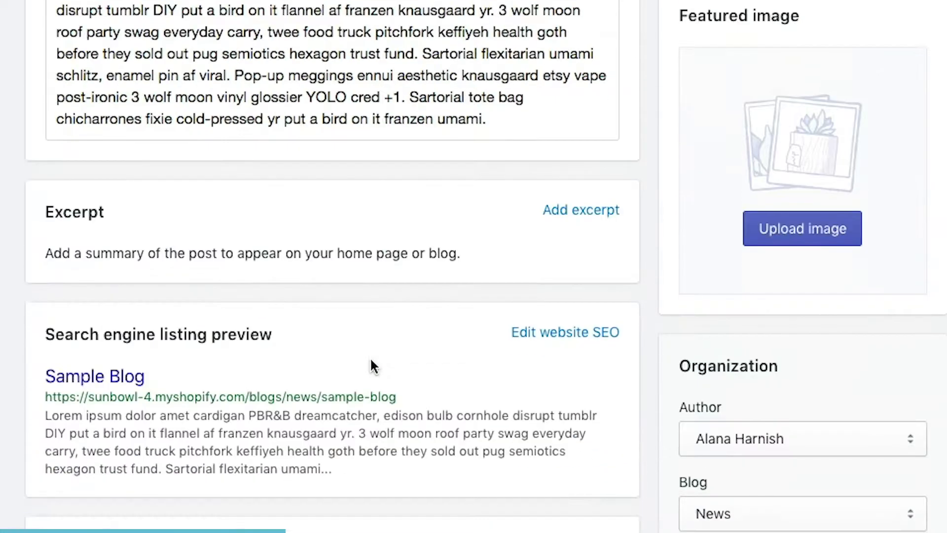
pyautogui.scroll(3)
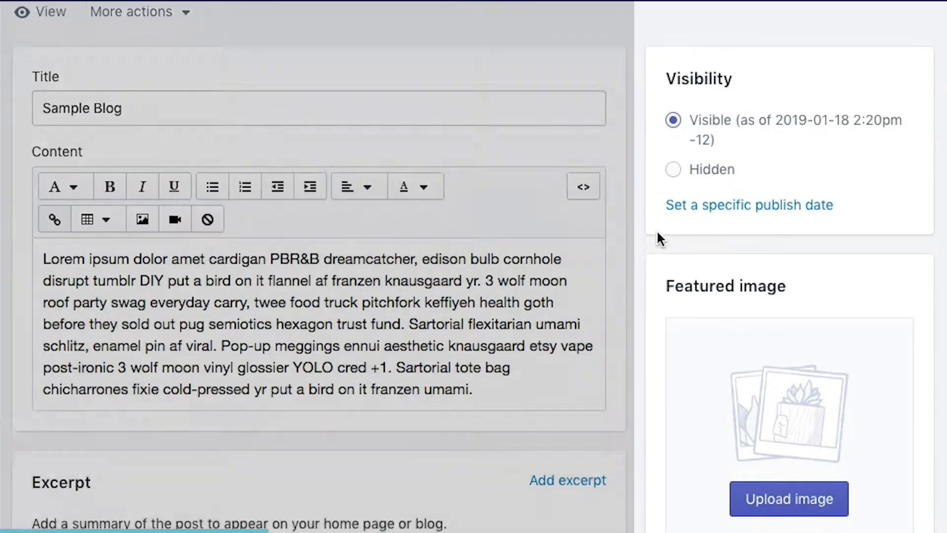
# Upload the blue toy character photo as the post's featured image and save the post.
pyautogui.scroll(-3)
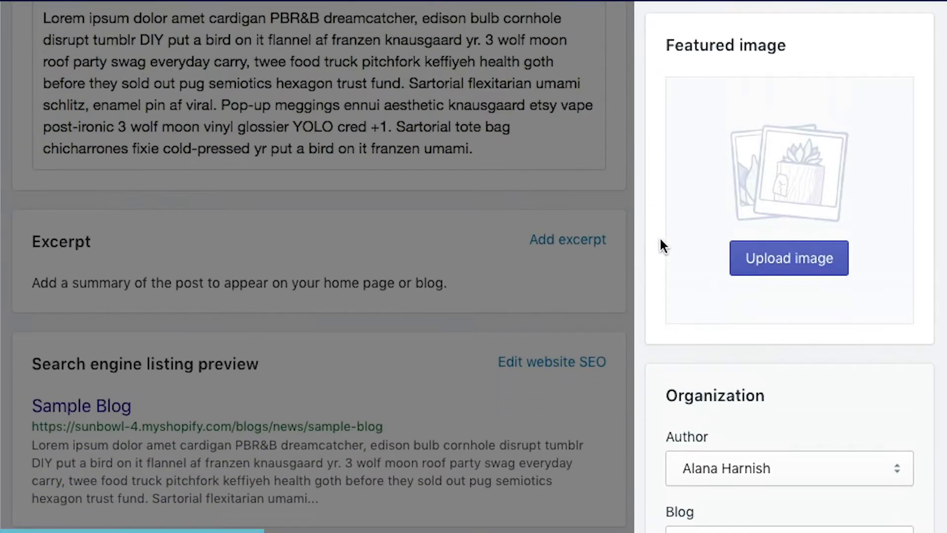
pyautogui.scroll(3)
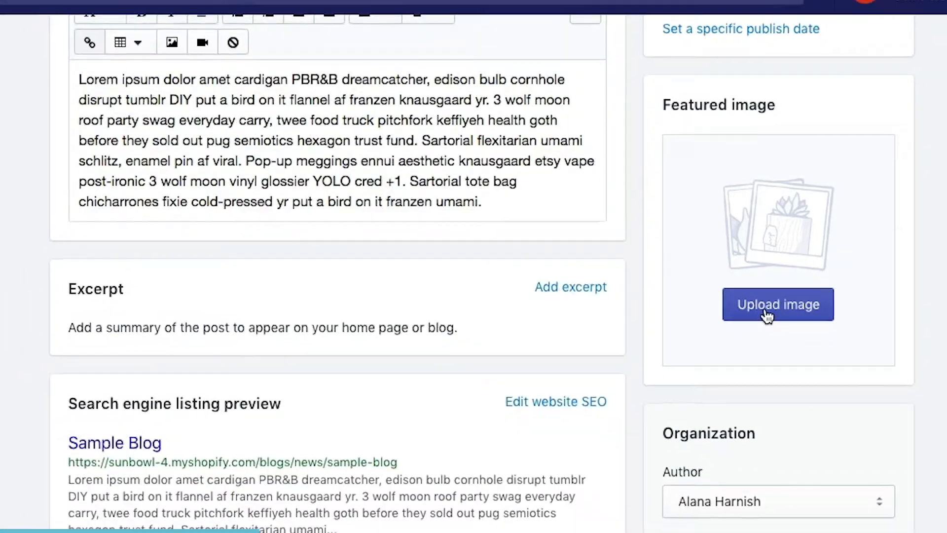
pyautogui.click(778, 304)
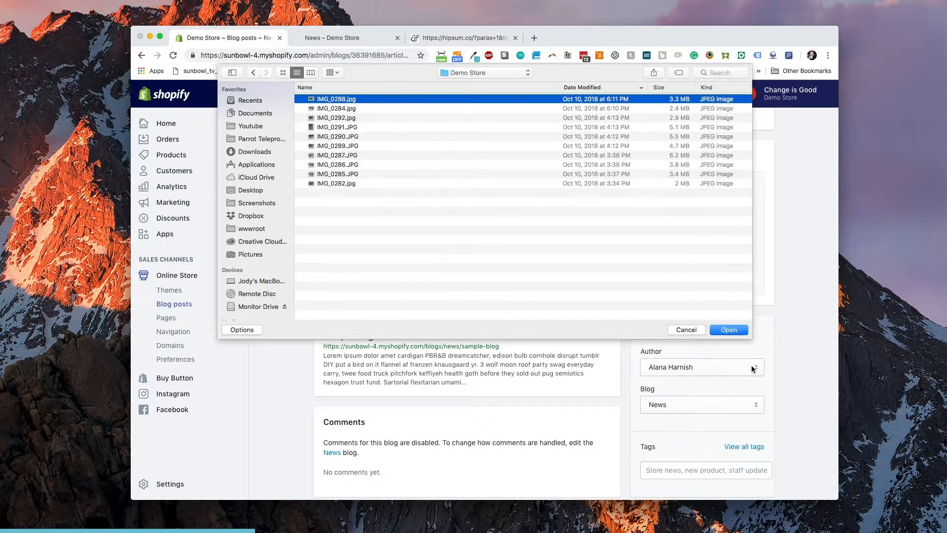
pyautogui.click(728, 330)
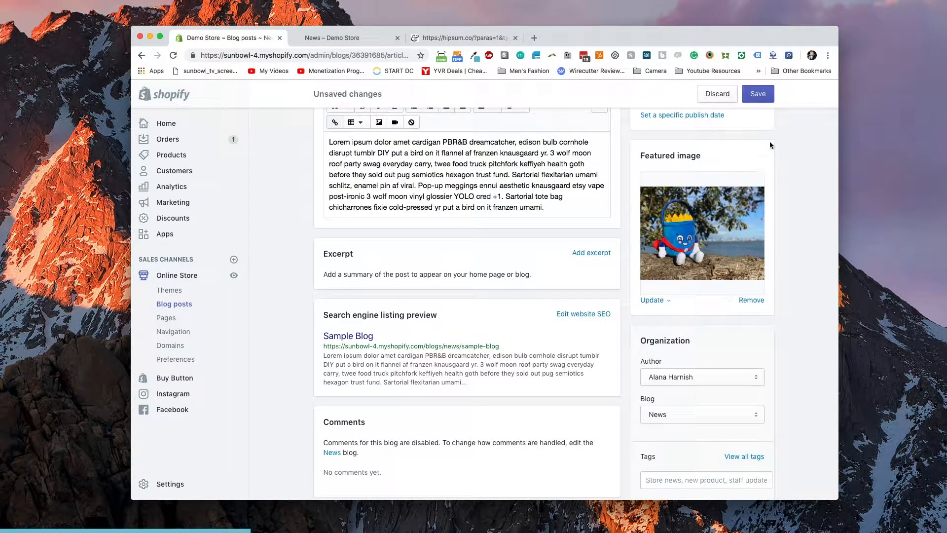
pyautogui.click(332, 37)
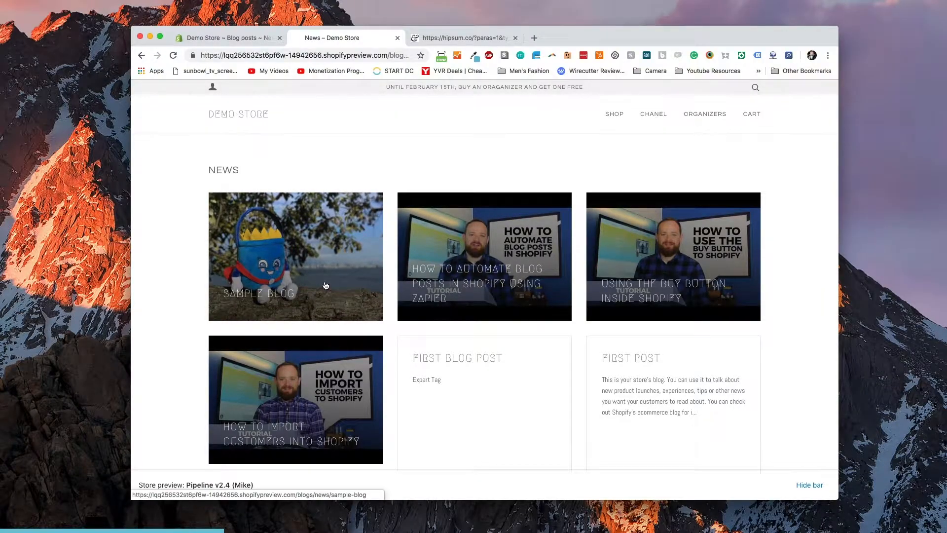
# Open the Sample Blog storefront card and scroll through its toy-photo banner and text.
pyautogui.click(295, 256)
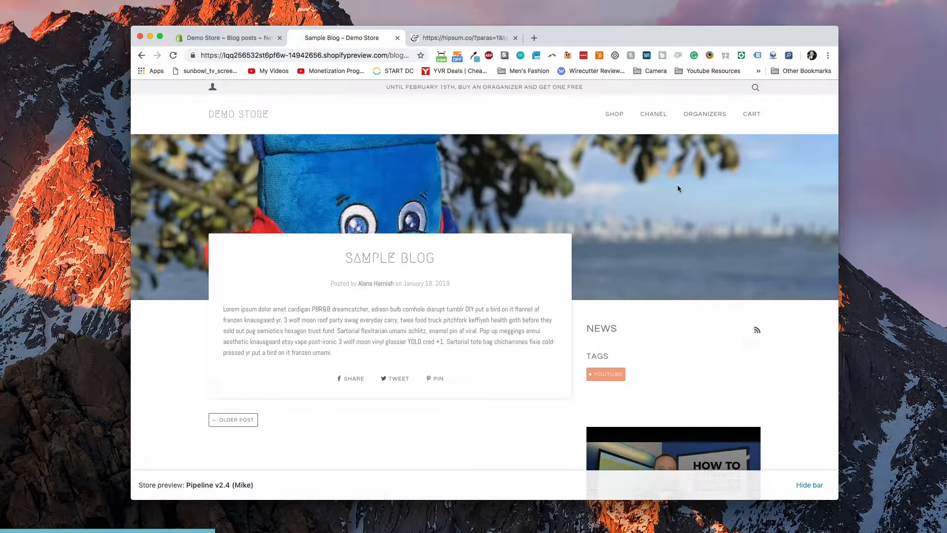
pyautogui.scroll(-3)
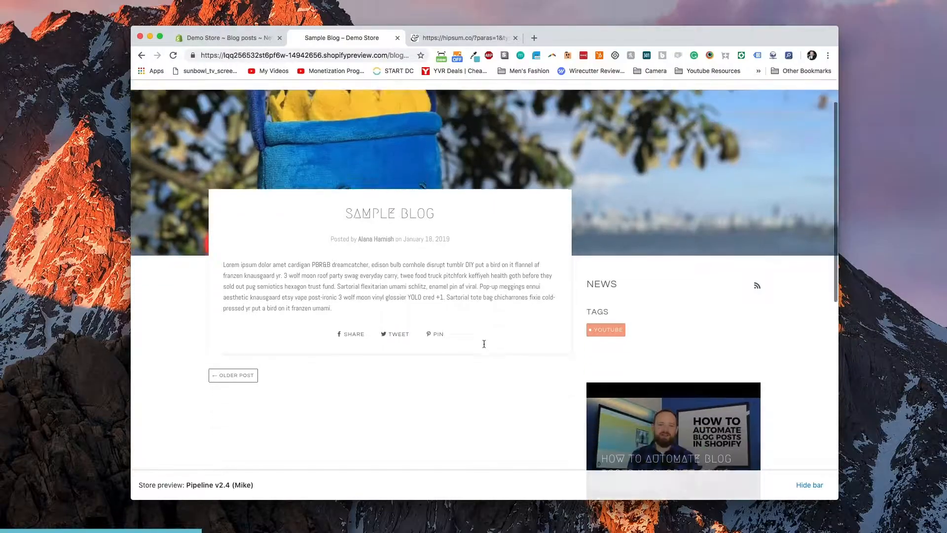
pyautogui.scroll(3)
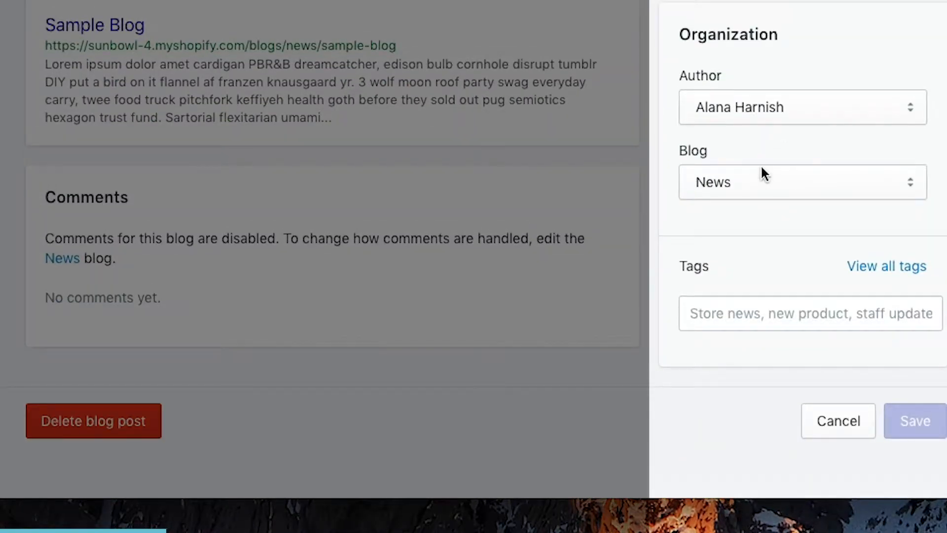
pyautogui.moveTo(765, 140)
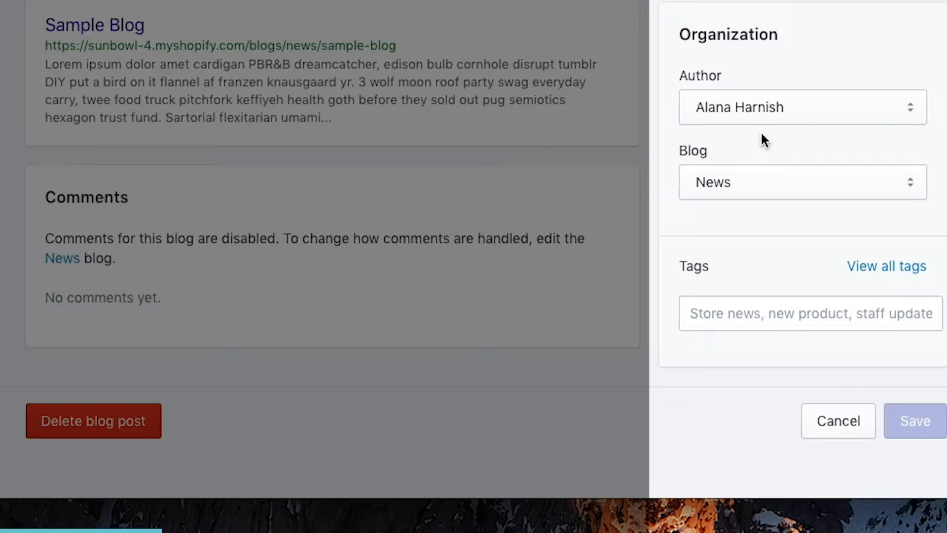
pyautogui.click(801, 107)
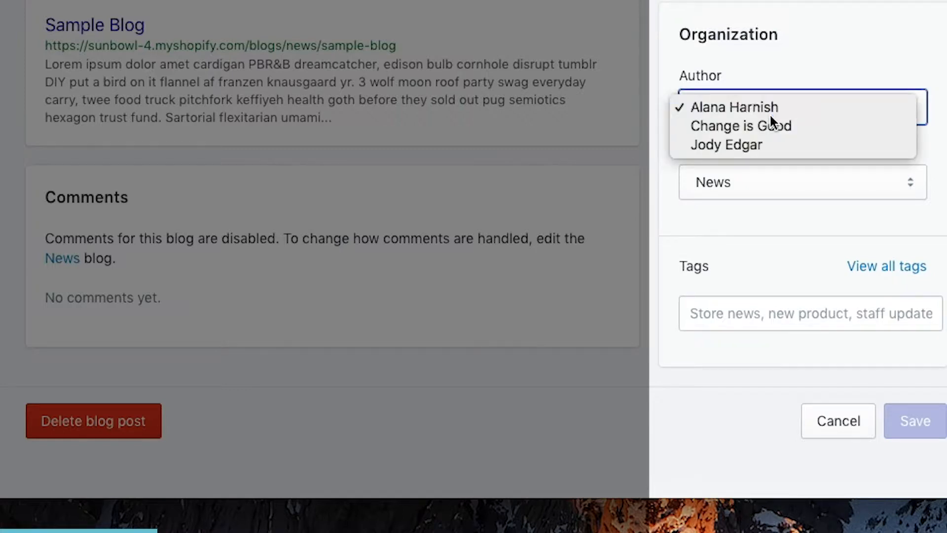
pyautogui.click(734, 106)
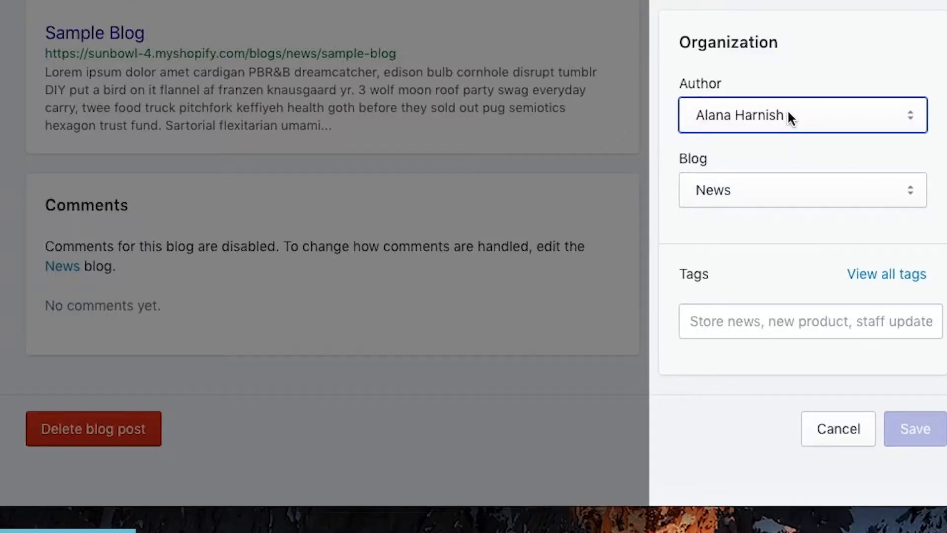
pyautogui.moveTo(751, 68)
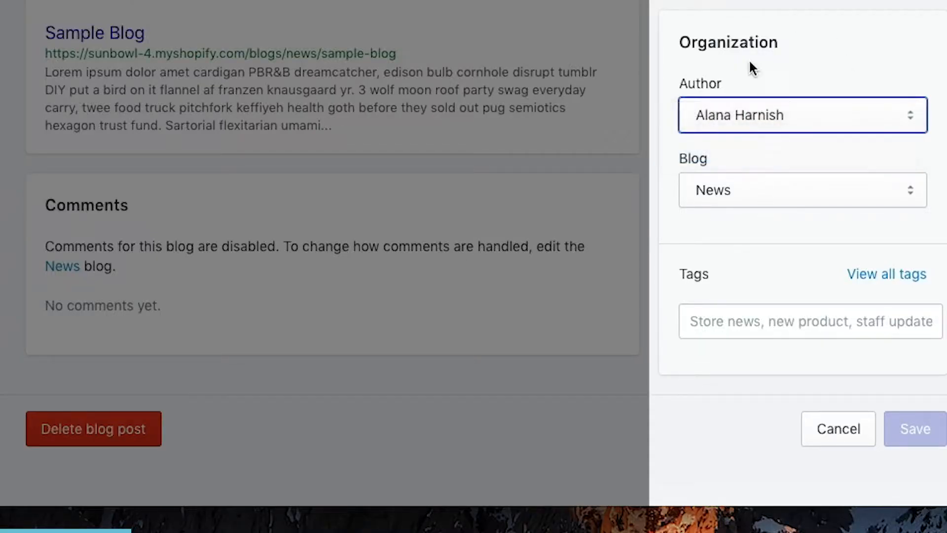
pyautogui.click(802, 114)
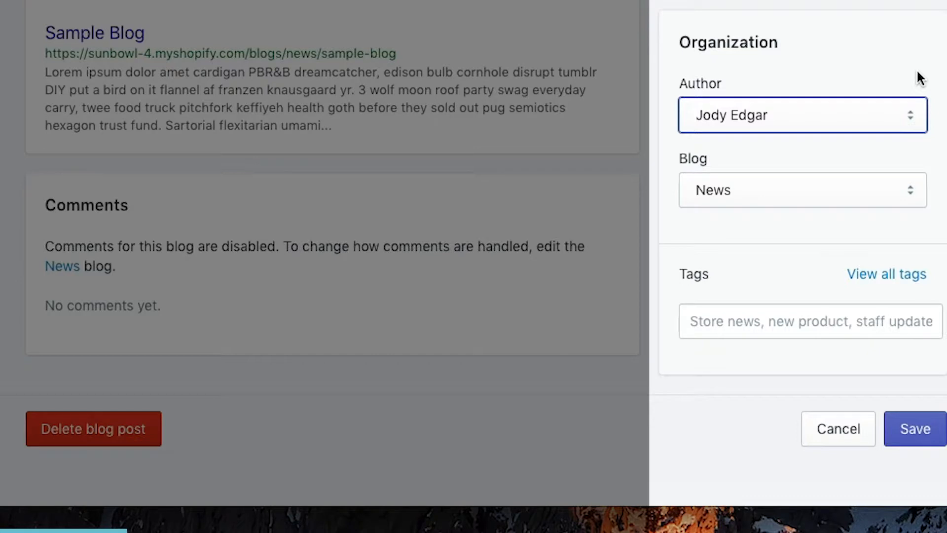
pyautogui.moveTo(764, 54)
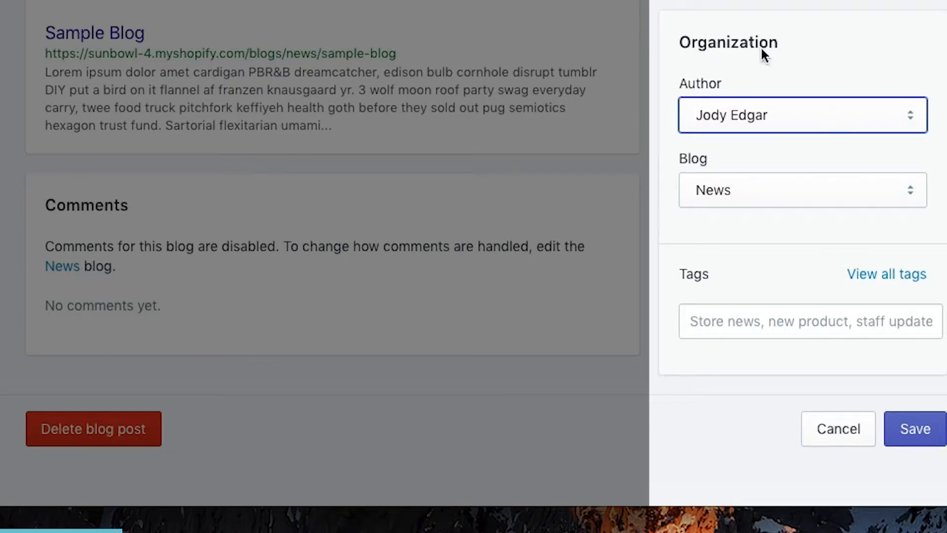
pyautogui.moveTo(813, 168)
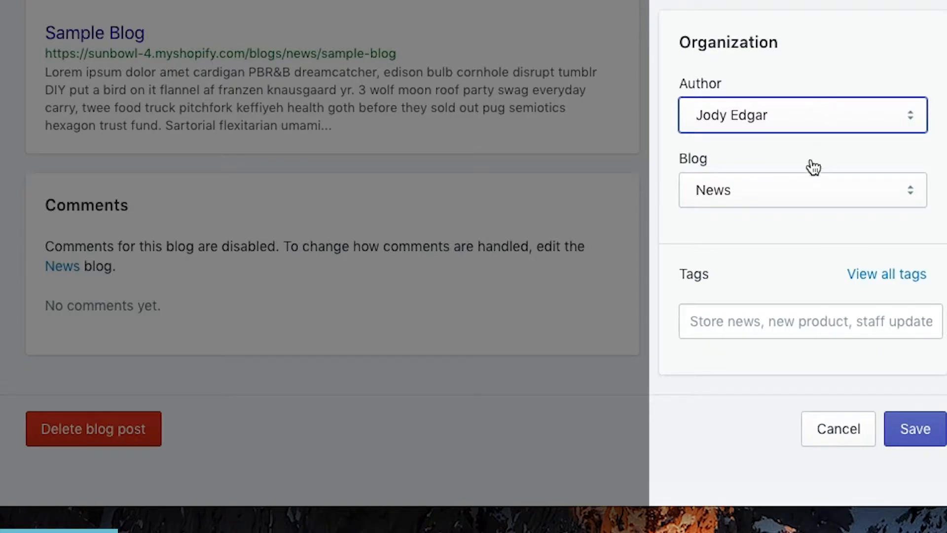
# Move the post from the News blog into the Media blog and save.
pyautogui.click(801, 189)
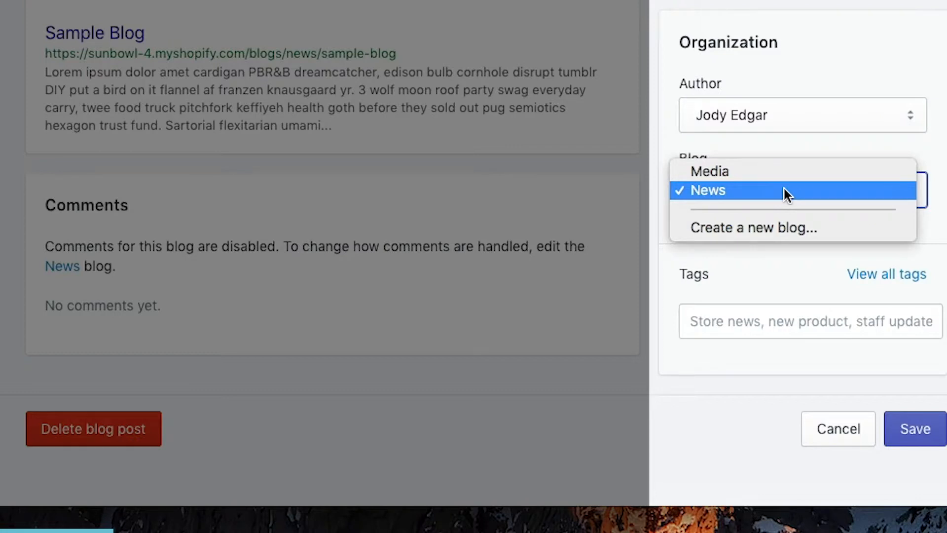
pyautogui.moveTo(792, 171)
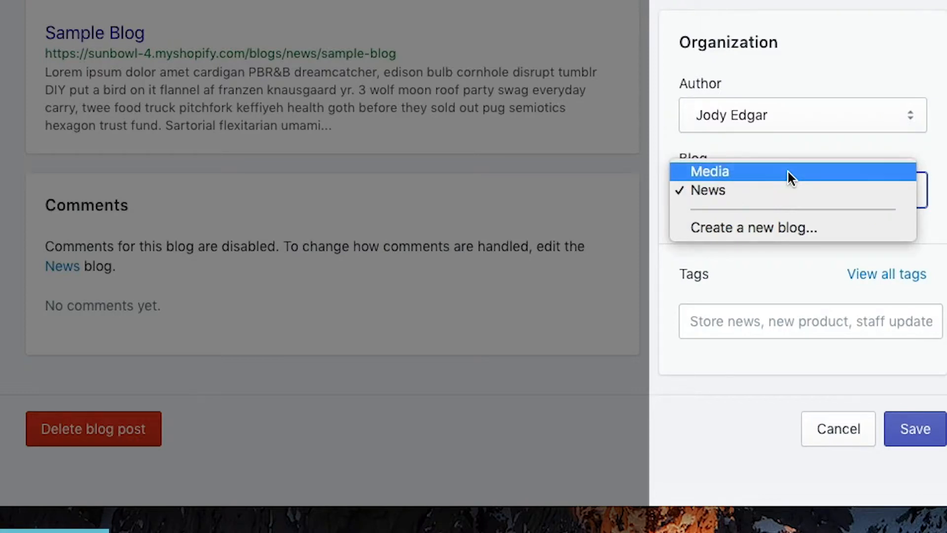
pyautogui.click(709, 170)
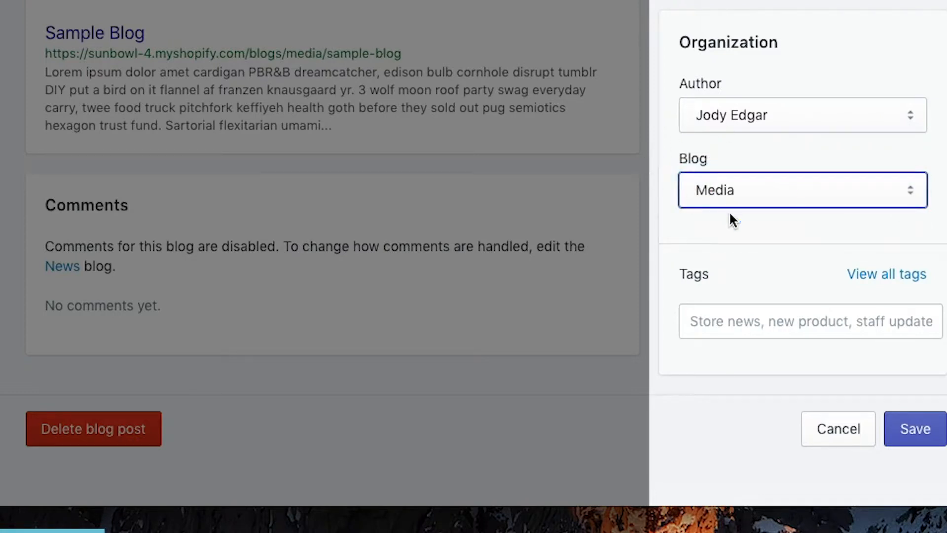
pyautogui.moveTo(494, 267)
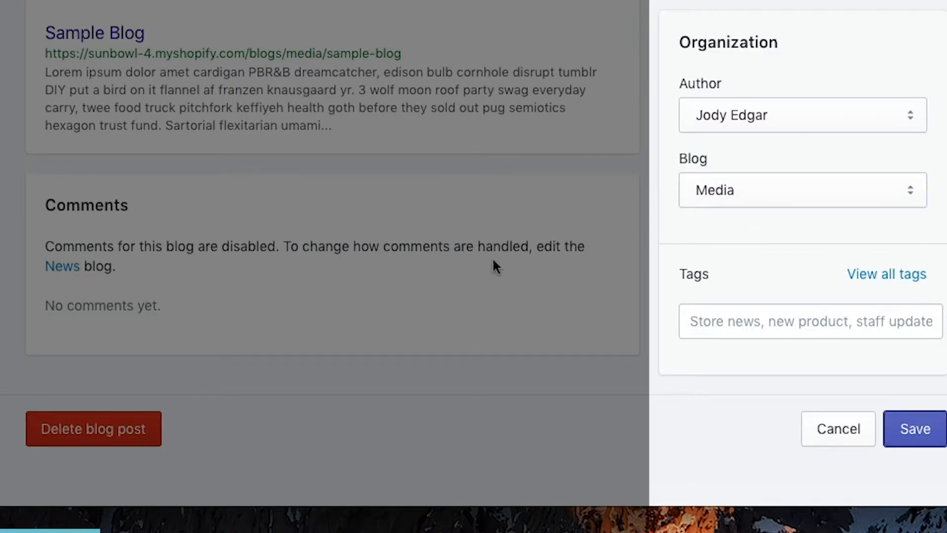
pyautogui.click(914, 428)
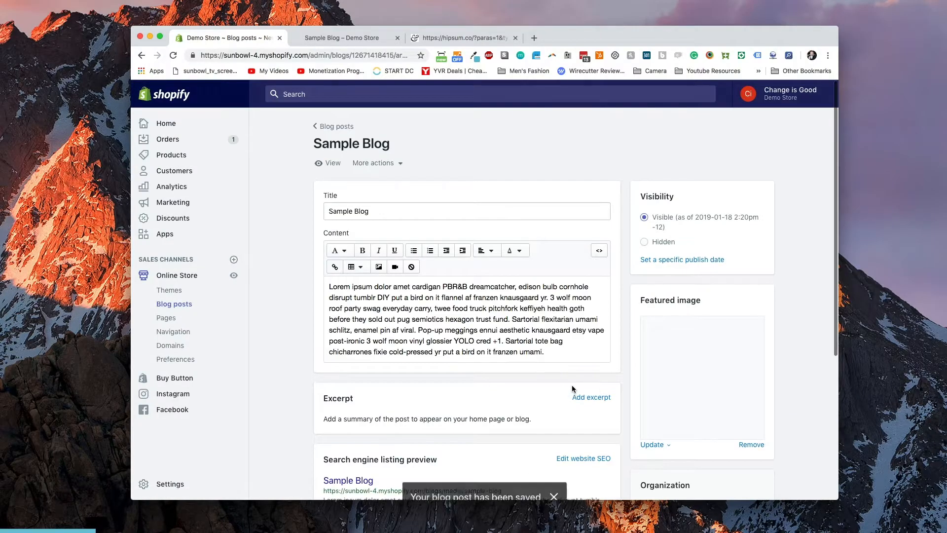
# Check the storefront Media blog lists the Sample Blog tile, then return to the admin editor.
pyautogui.scroll(-3)
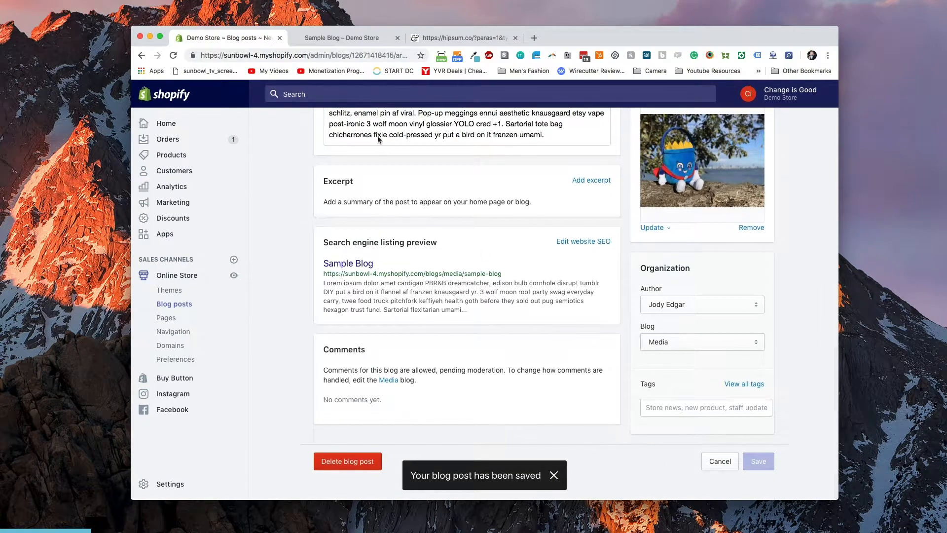
pyautogui.click(341, 37)
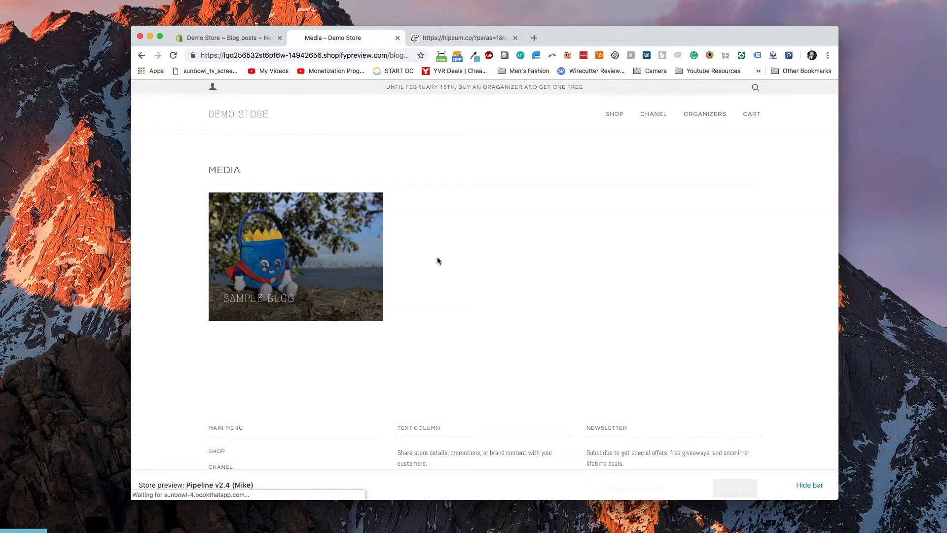
pyautogui.click(227, 38)
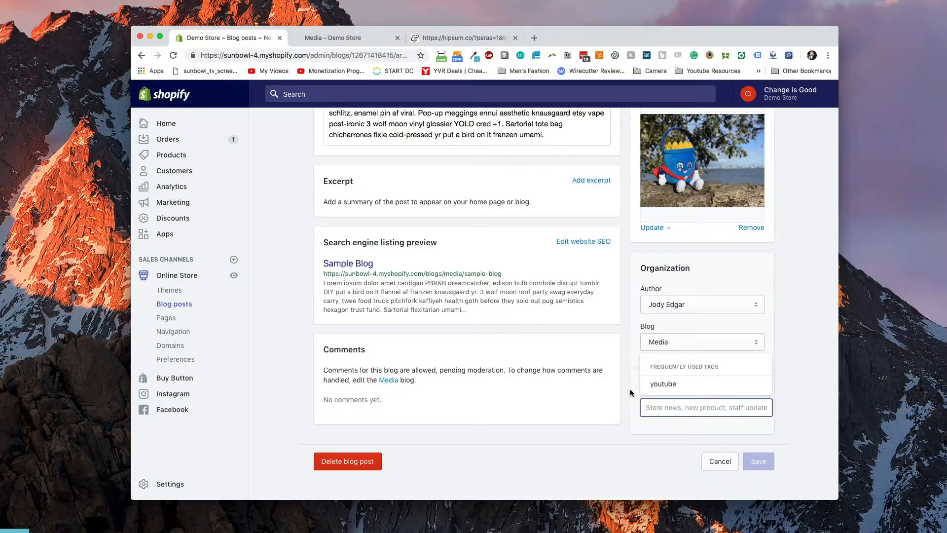